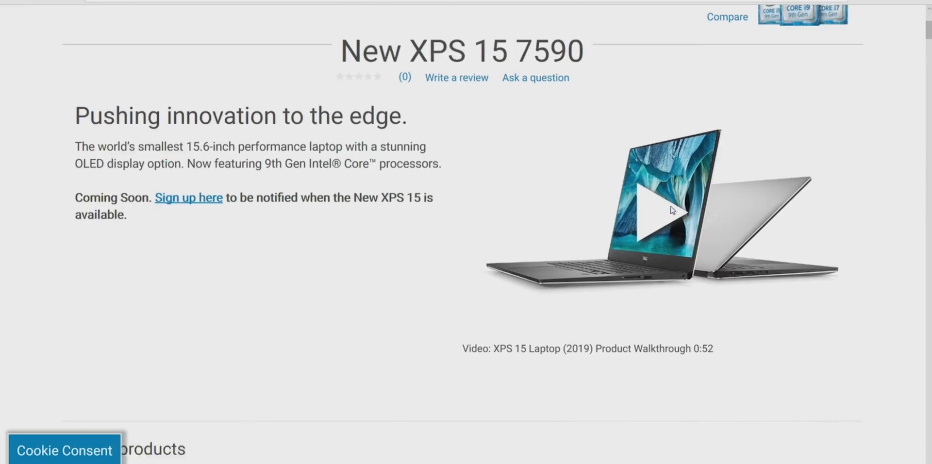
- Scroll through the four Area-51M configurations to compare specs, FPS ratings and prices
{"action": "scroll", "scroll_direction": "up", "scroll_amount": 3}
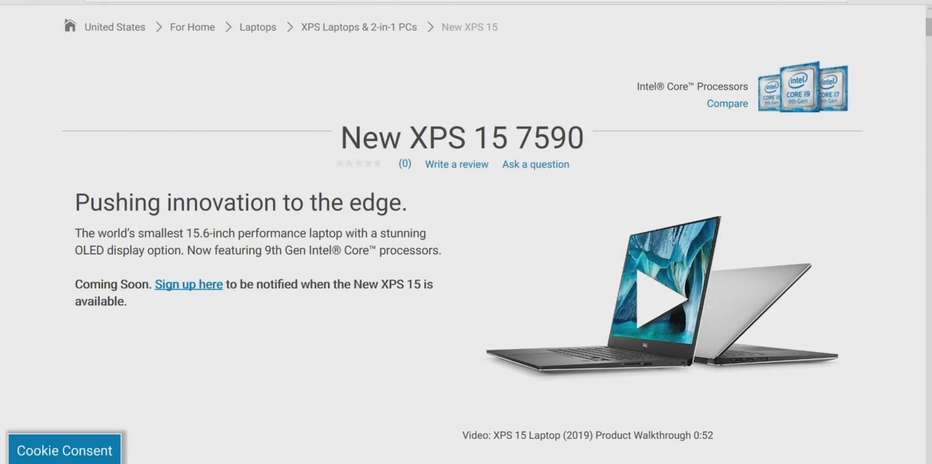
{"action": "mouse_move", "coordinate": [565, 37]}
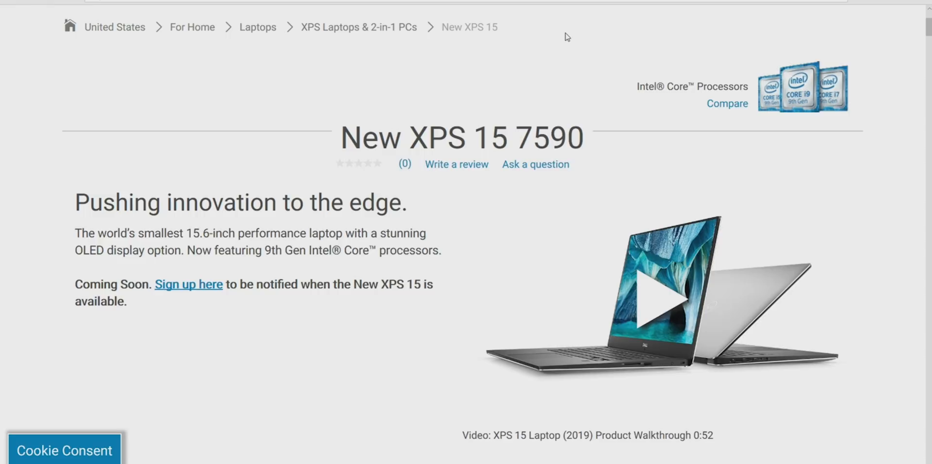
{"action": "mouse_move", "coordinate": [515, 14]}
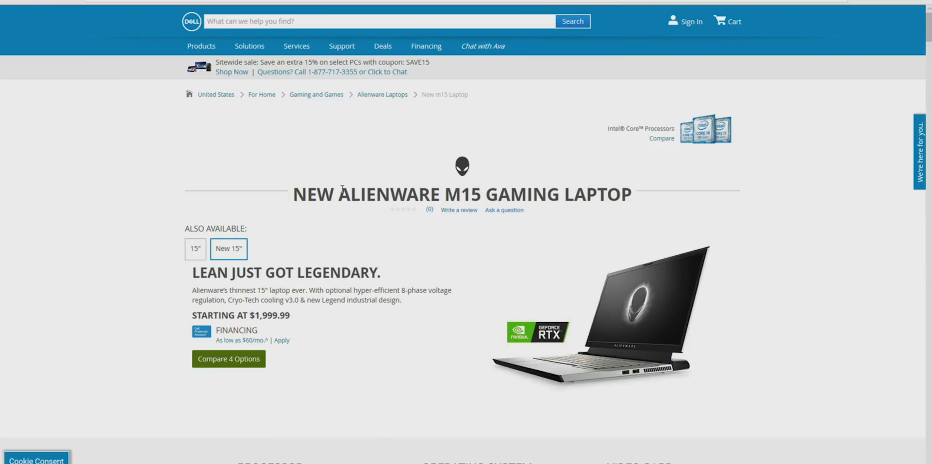
{"action": "scroll", "scroll_direction": "down", "scroll_amount": 3}
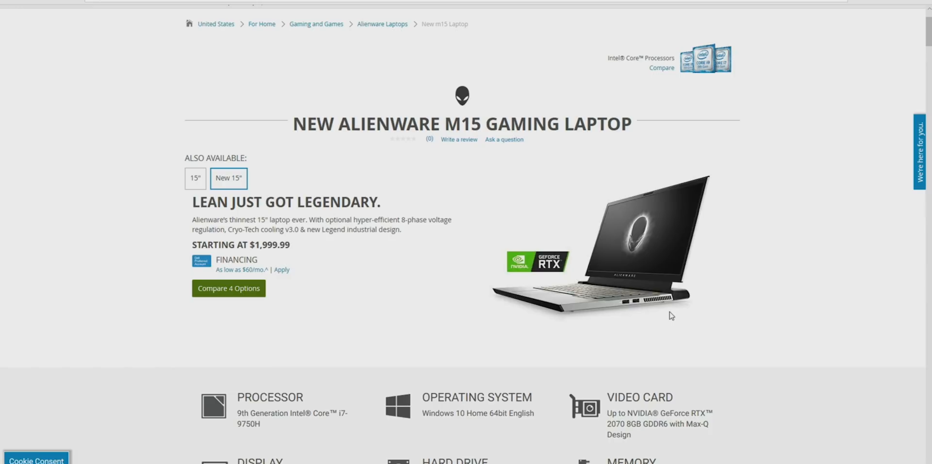
{"action": "mouse_move", "coordinate": [779, 300]}
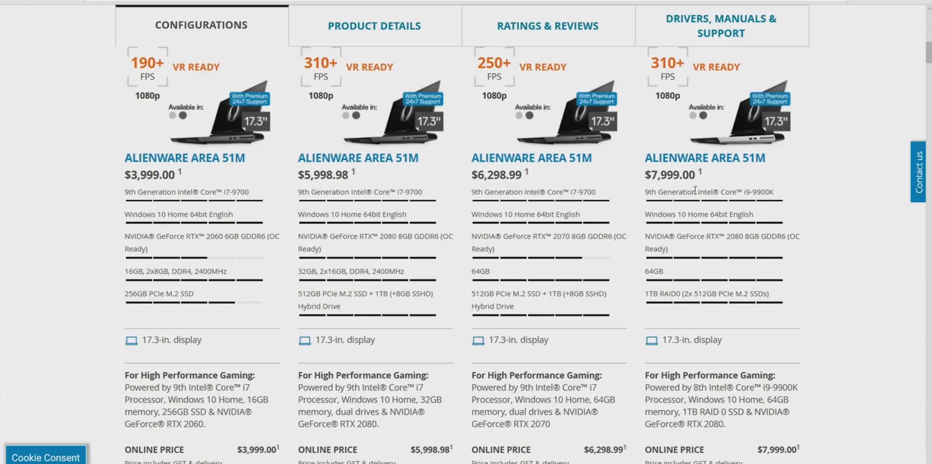
{"action": "scroll", "scroll_direction": "down", "scroll_amount": 3}
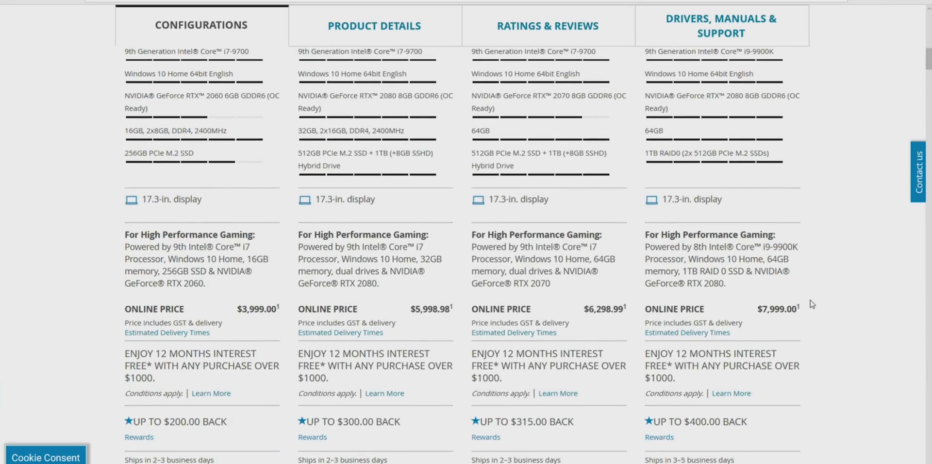
{"action": "scroll", "scroll_direction": "up", "scroll_amount": 3}
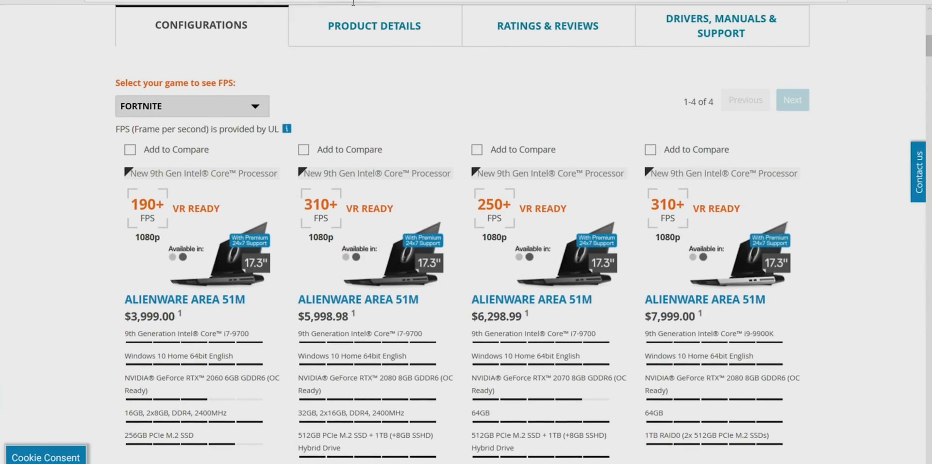
{"action": "scroll", "scroll_direction": "up", "scroll_amount": 3}
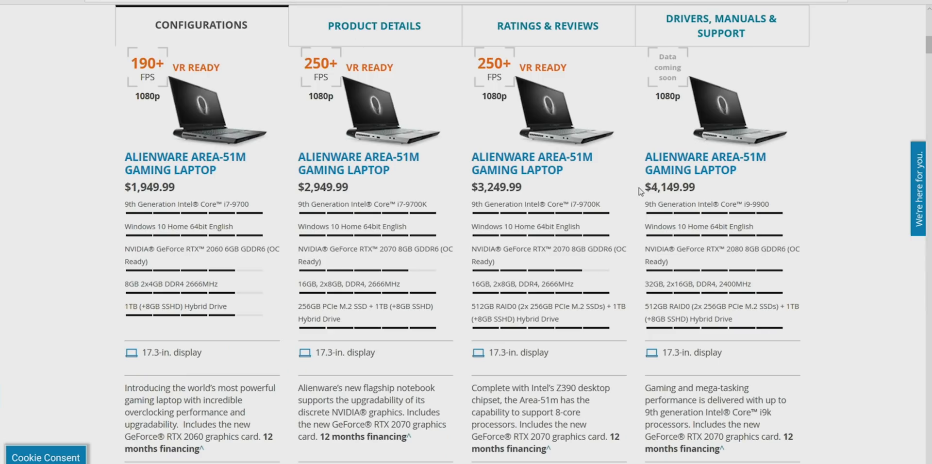
{"action": "double_click", "coordinate": [670, 187]}
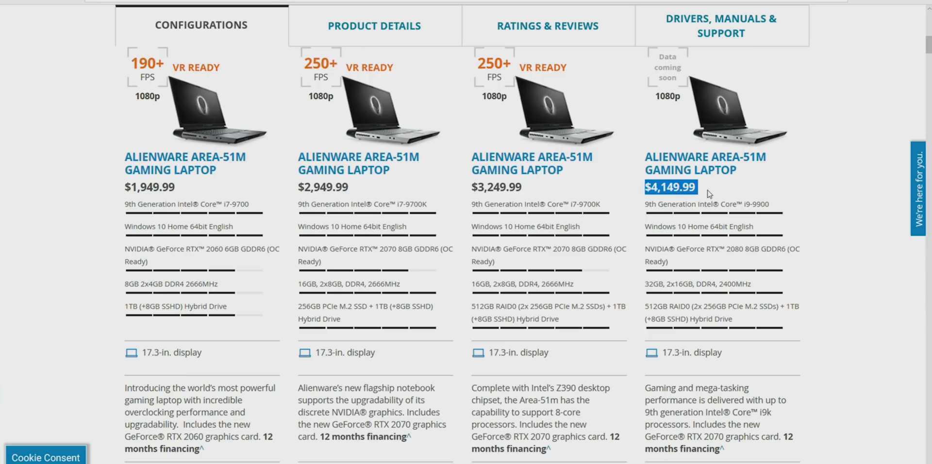
{"action": "mouse_move", "coordinate": [712, 299]}
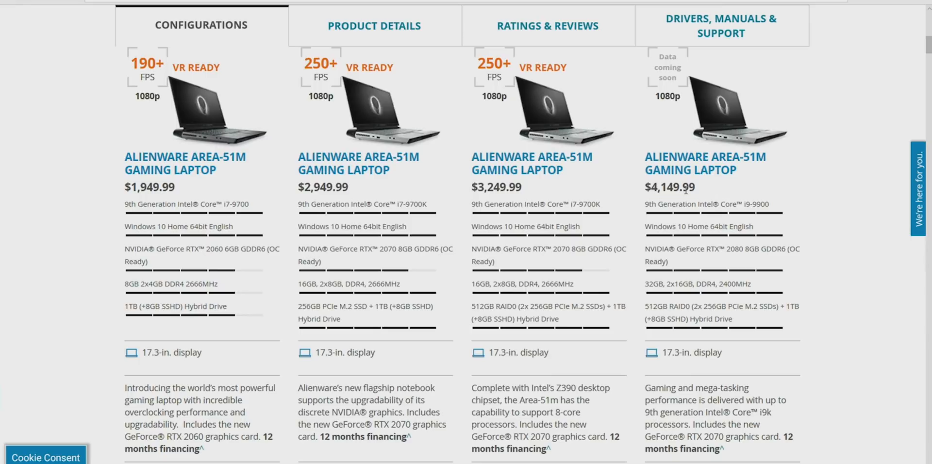
{"action": "mouse_move", "coordinate": [771, 214]}
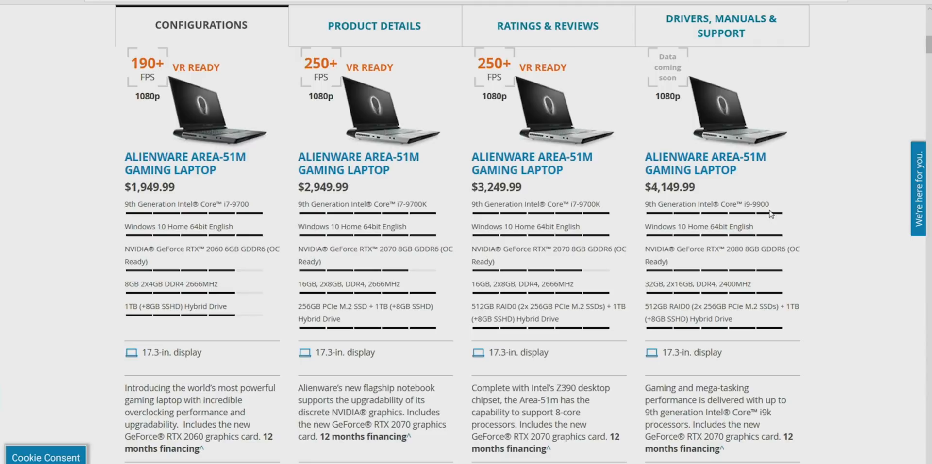
{"action": "mouse_move", "coordinate": [683, 202]}
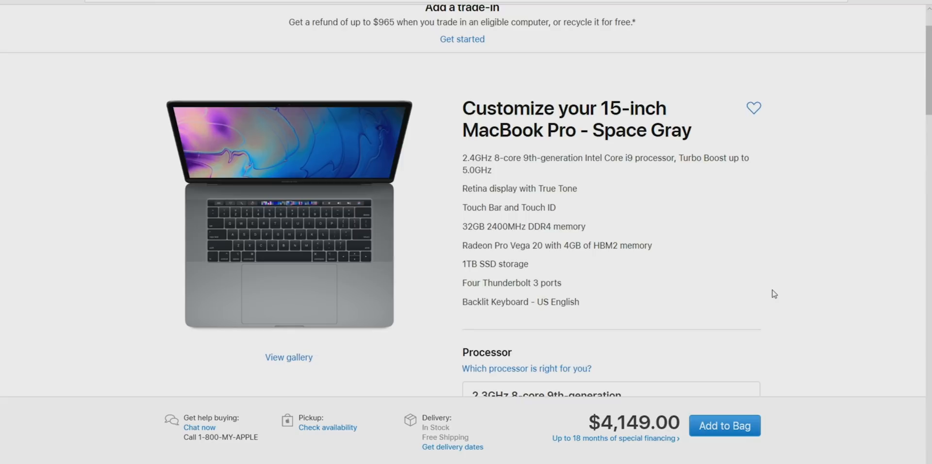
{"action": "scroll", "scroll_direction": "down", "scroll_amount": 3}
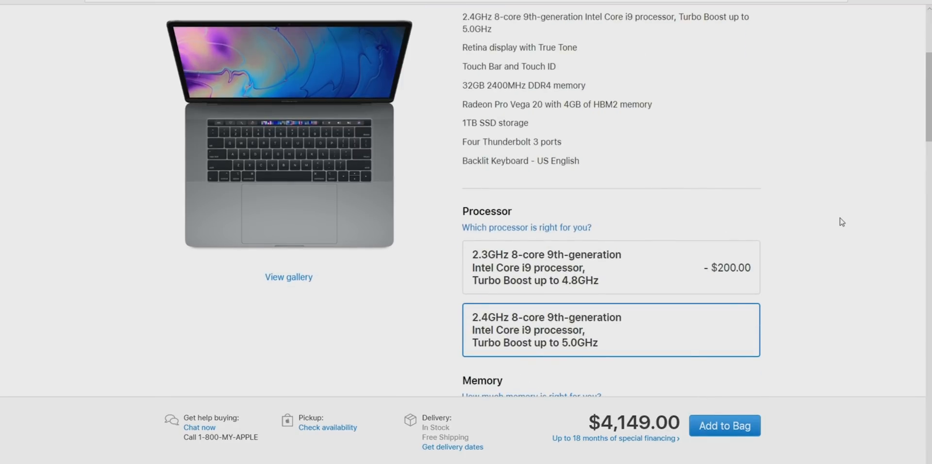
{"action": "scroll", "scroll_direction": "down", "scroll_amount": 3}
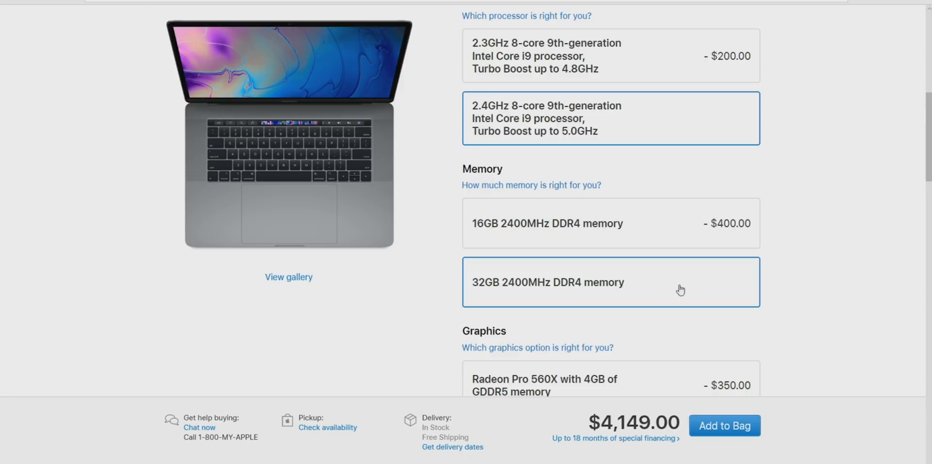
{"action": "mouse_move", "coordinate": [759, 126]}
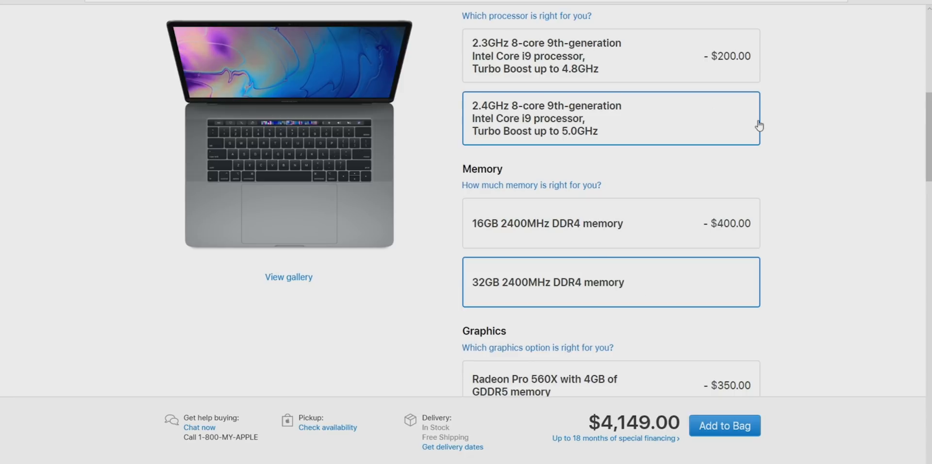
{"action": "scroll", "scroll_direction": "down", "scroll_amount": 3}
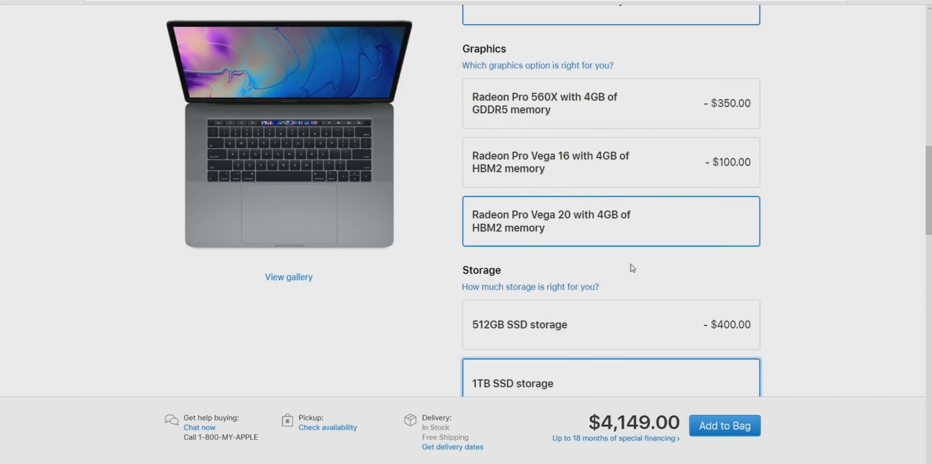
{"action": "scroll", "scroll_direction": "up", "scroll_amount": 3}
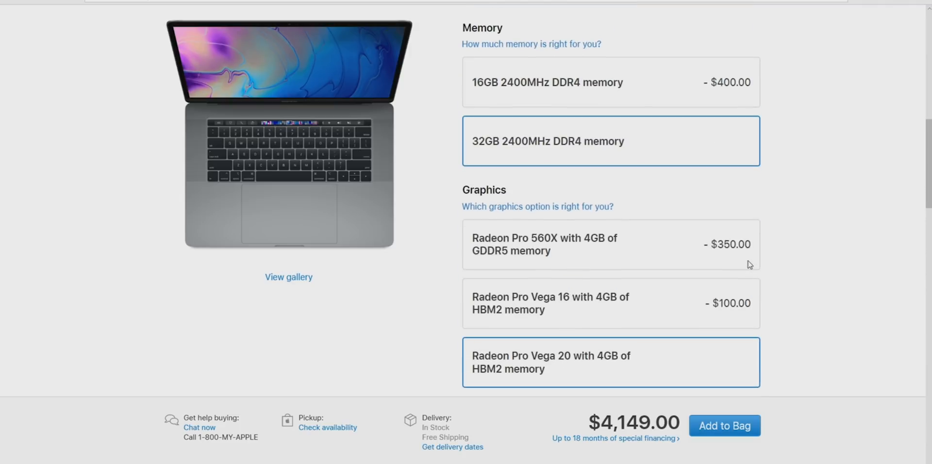
{"action": "mouse_move", "coordinate": [629, 427]}
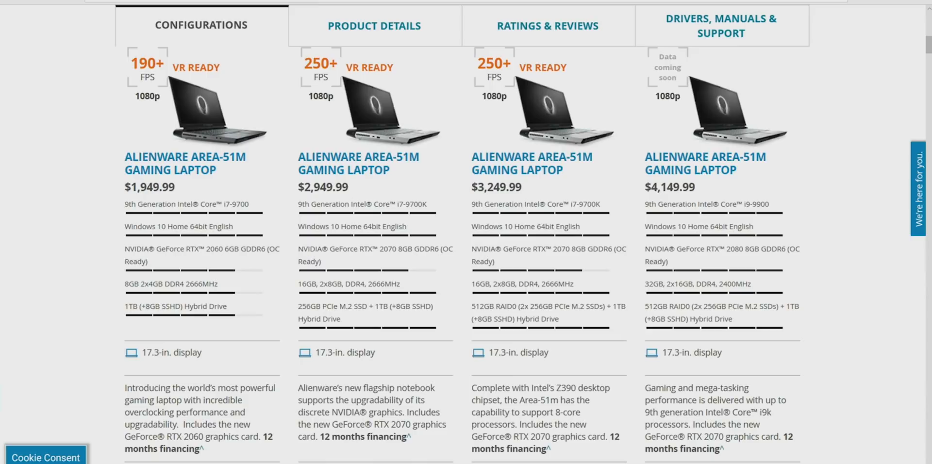
{"action": "mouse_move", "coordinate": [743, 269]}
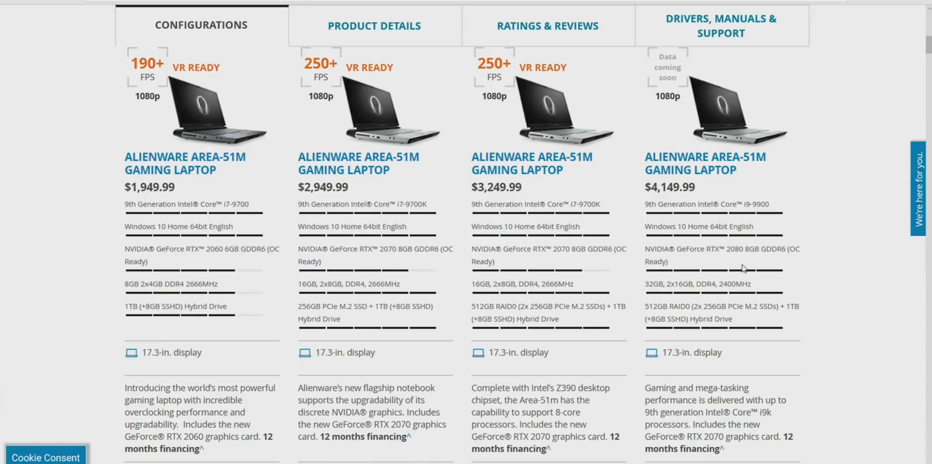
{"action": "mouse_move", "coordinate": [770, 206]}
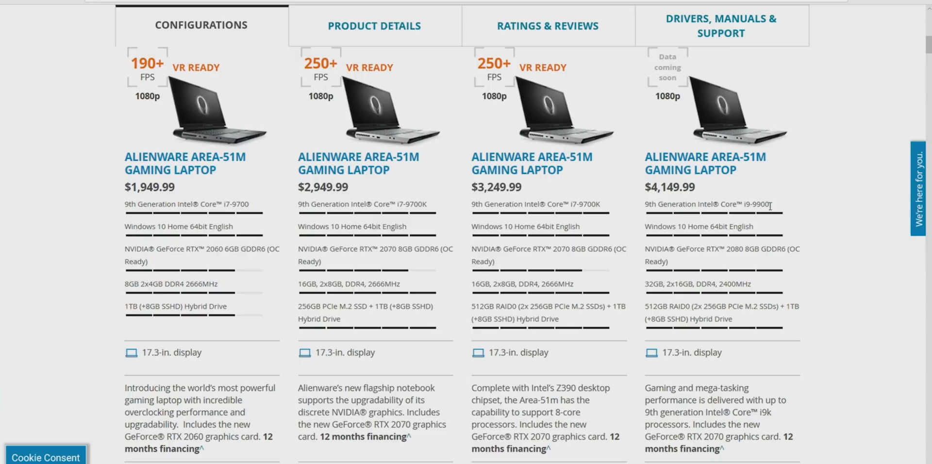
{"action": "mouse_move", "coordinate": [769, 218]}
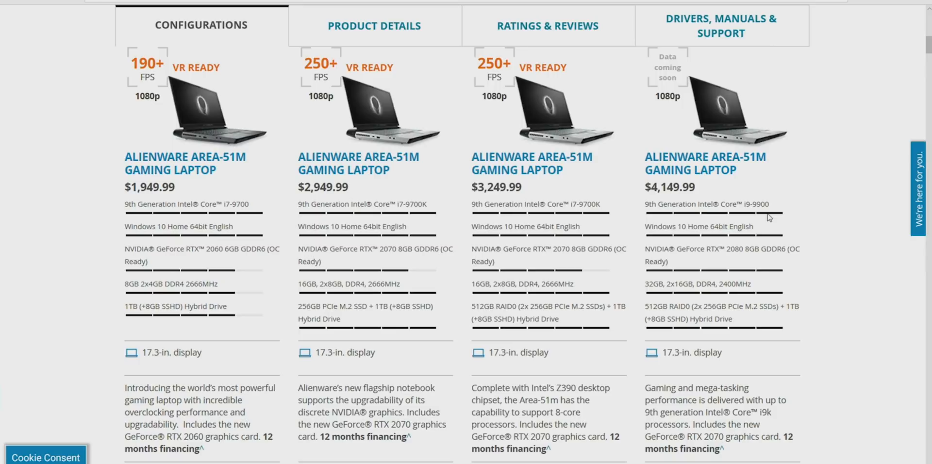
{"action": "mouse_move", "coordinate": [811, 237]}
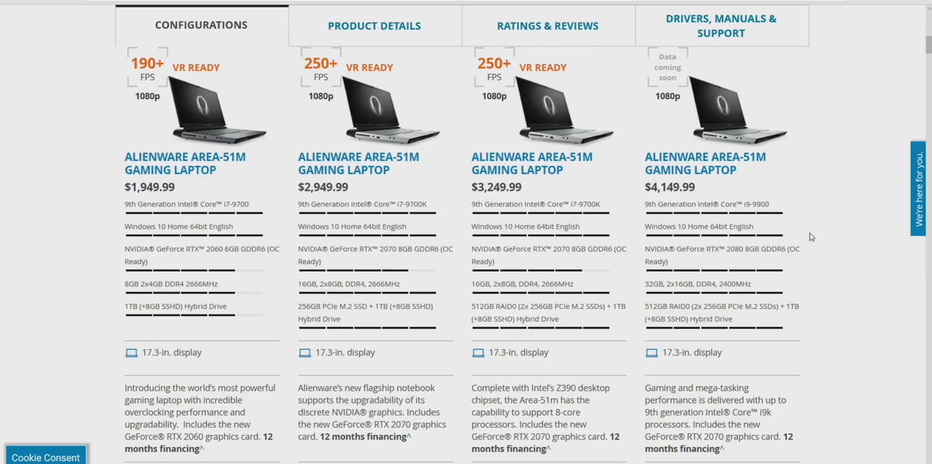
{"action": "mouse_move", "coordinate": [668, 172]}
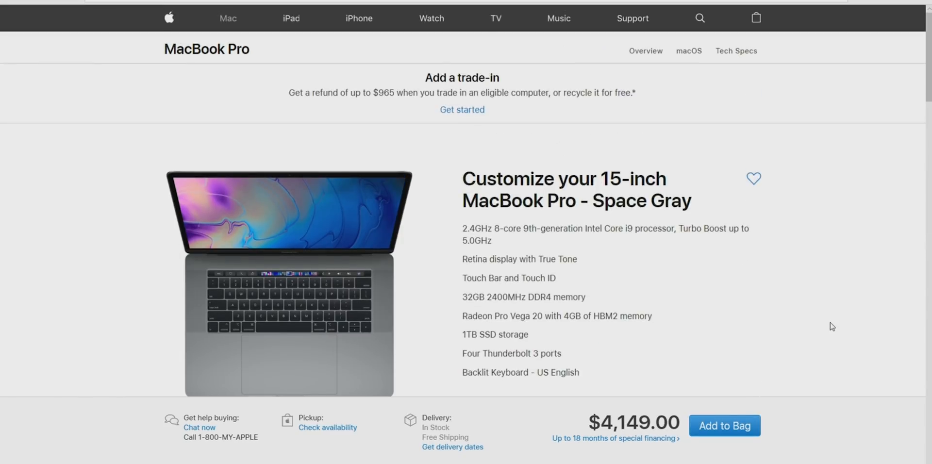
{"action": "scroll", "scroll_direction": "down", "scroll_amount": 3}
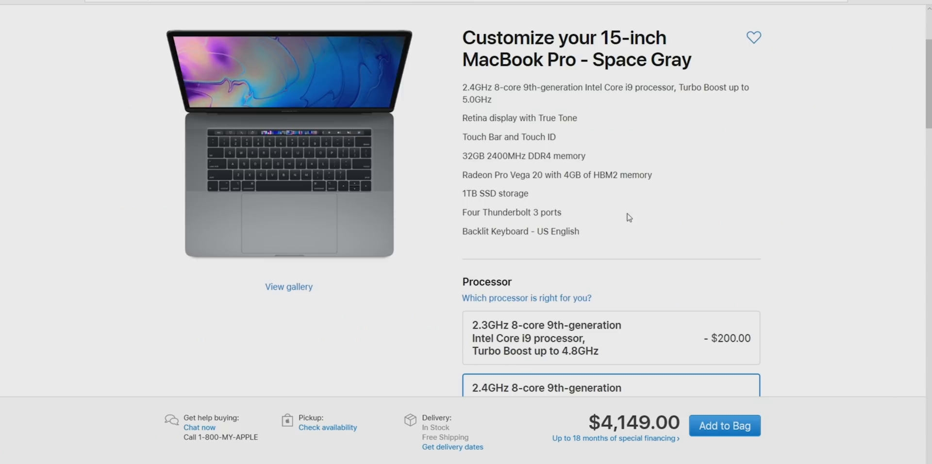
{"action": "mouse_move", "coordinate": [779, 241]}
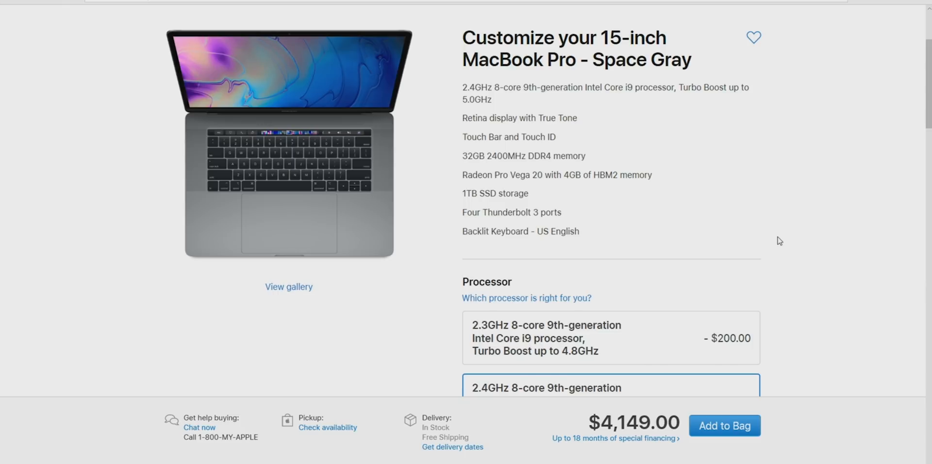
{"action": "mouse_move", "coordinate": [801, 269]}
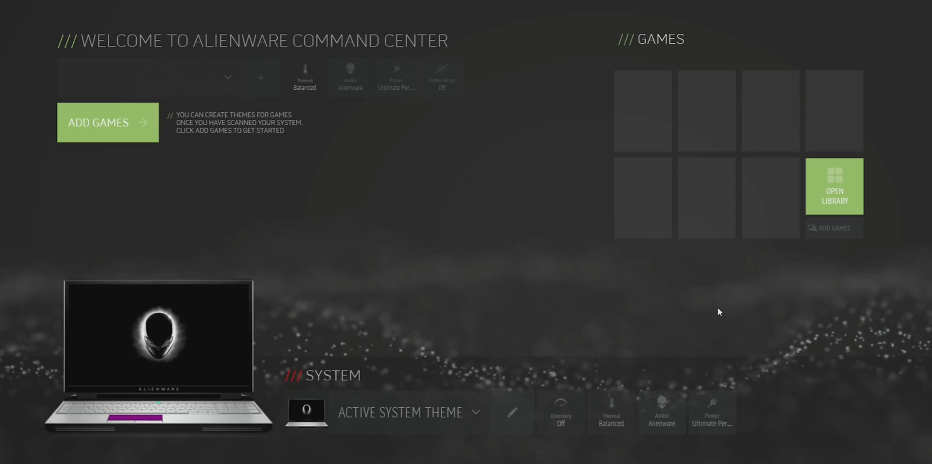
{"action": "mouse_move", "coordinate": [733, 305]}
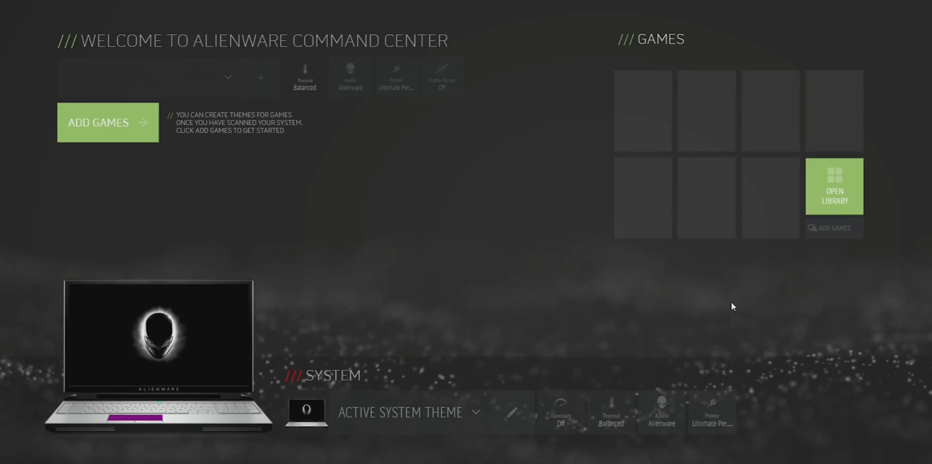
{"action": "mouse_move", "coordinate": [618, 332]}
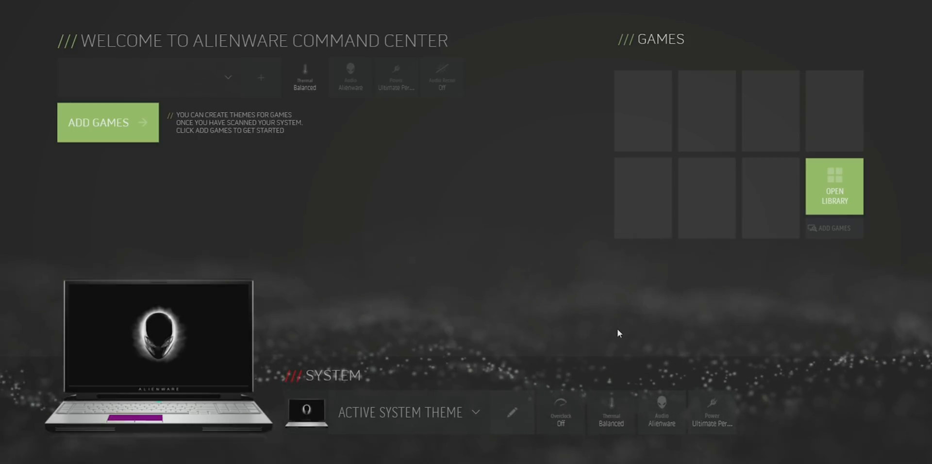
{"action": "mouse_move", "coordinate": [691, 286]}
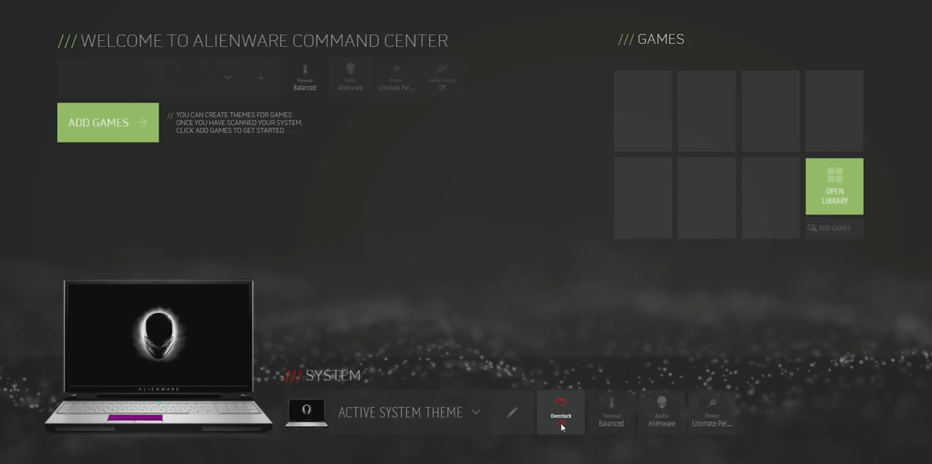
- Create a new overclock profile and show its advanced CPU settings
{"action": "left_click", "coordinate": [559, 413]}
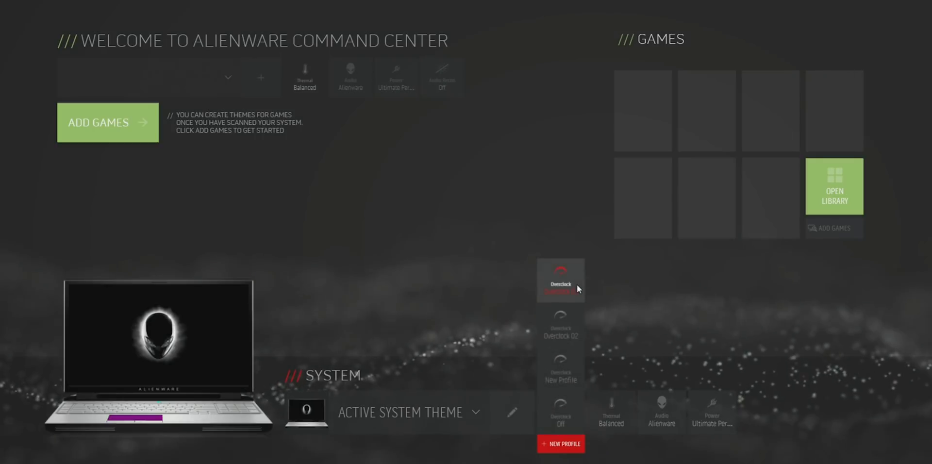
{"action": "left_click", "coordinate": [559, 280]}
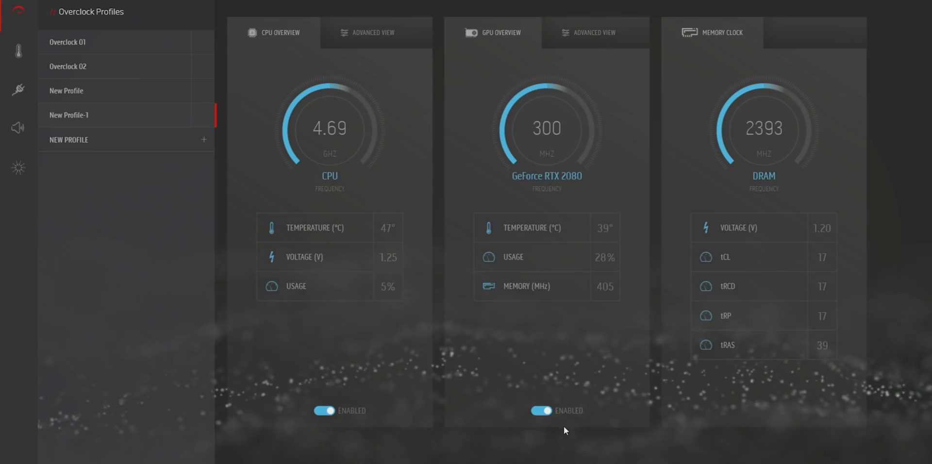
{"action": "left_click", "coordinate": [373, 32]}
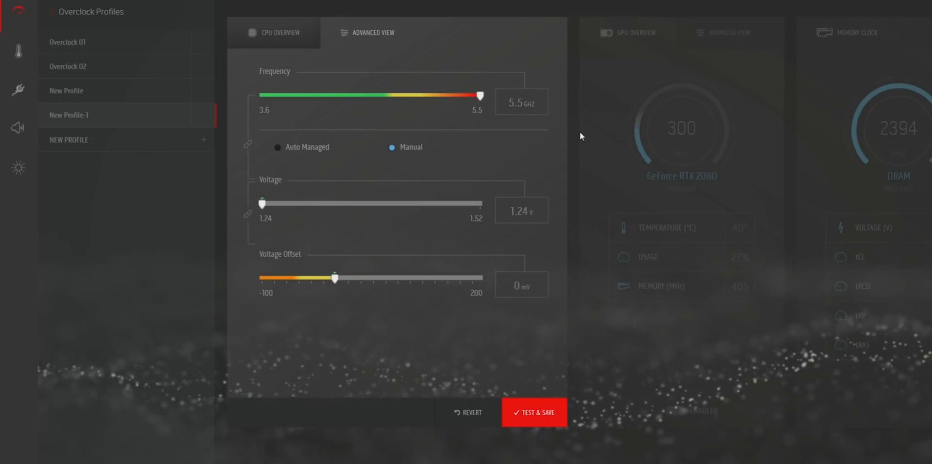
- Drag the CPU voltage up to about 1.33 V, then back down to 1.303 V
{"action": "left_click", "coordinate": [260, 204]}
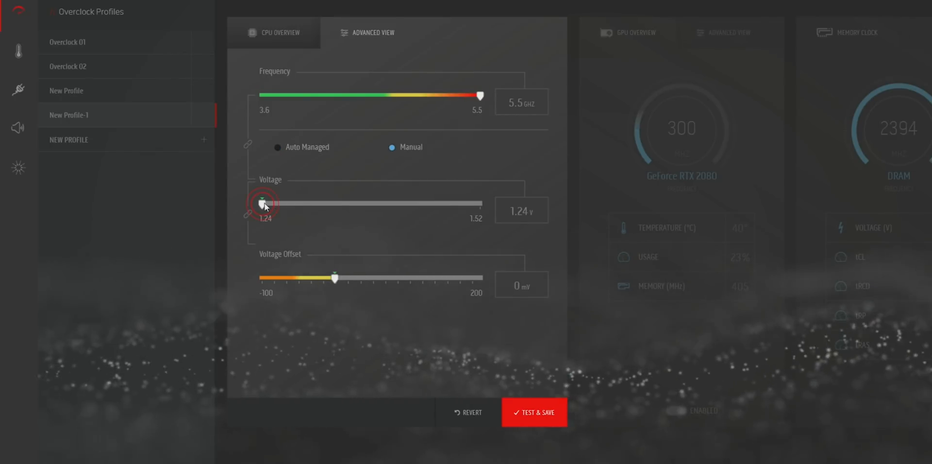
{"action": "left_click_drag", "start_coordinate": [263, 204], "coordinate": [286, 202]}
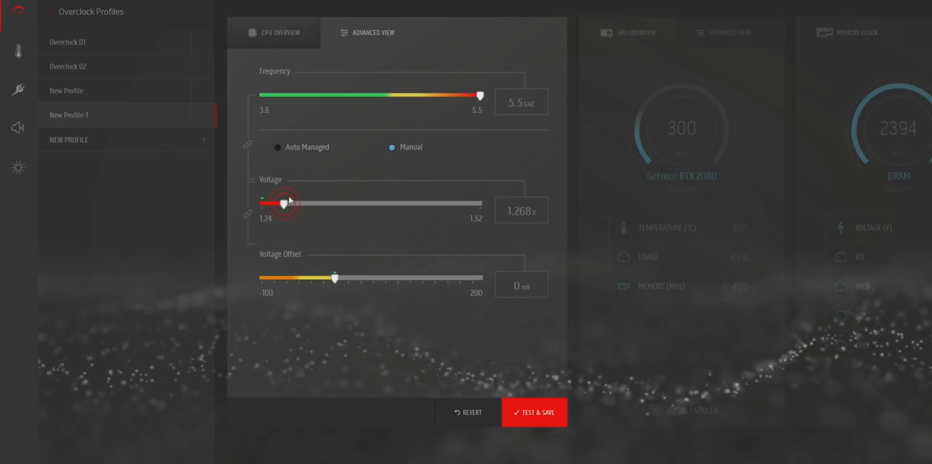
{"action": "left_click_drag", "start_coordinate": [287, 202], "coordinate": [317, 202]}
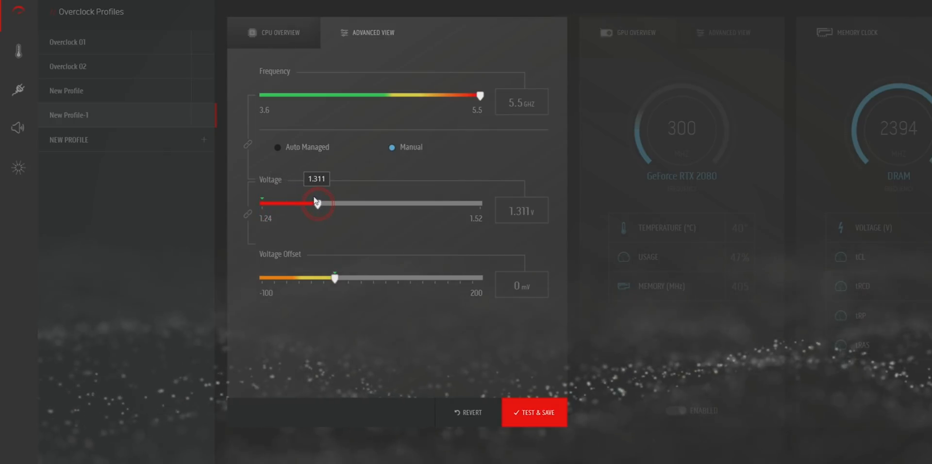
{"action": "left_click_drag", "start_coordinate": [316, 203], "coordinate": [332, 202]}
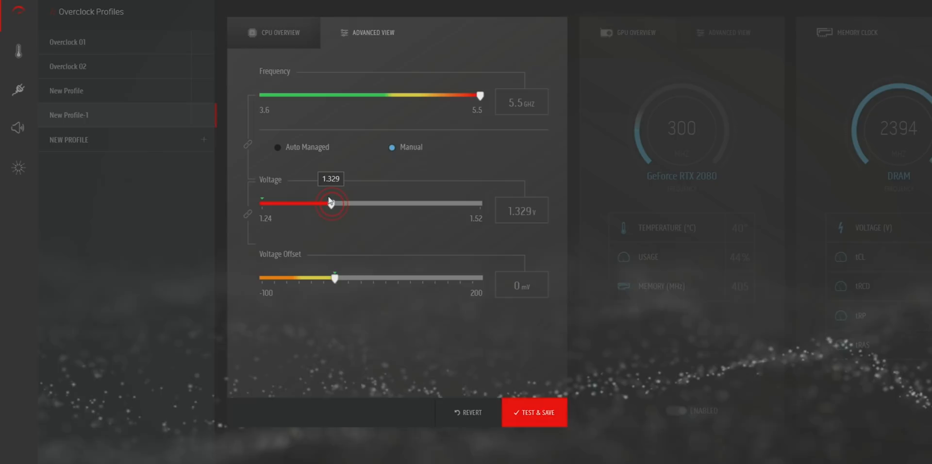
{"action": "left_click_drag", "start_coordinate": [328, 203], "coordinate": [332, 204]}
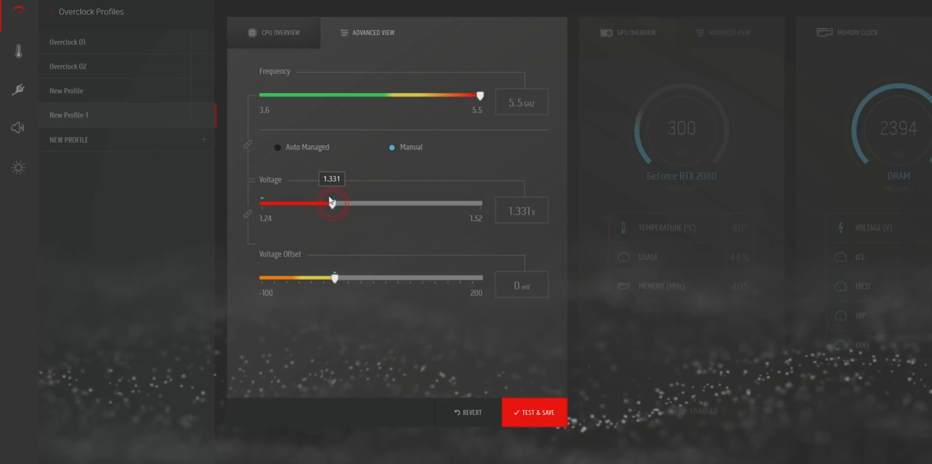
{"action": "left_click_drag", "start_coordinate": [332, 204], "coordinate": [326, 203]}
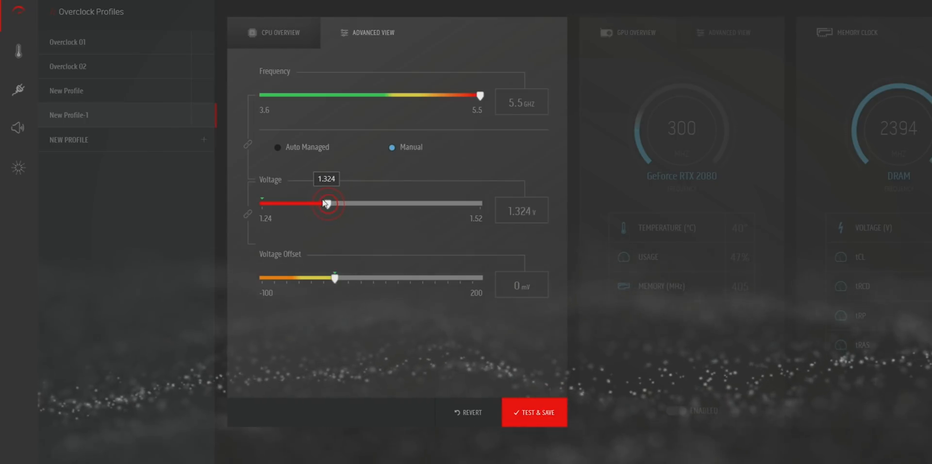
{"action": "left_click_drag", "start_coordinate": [327, 204], "coordinate": [311, 203]}
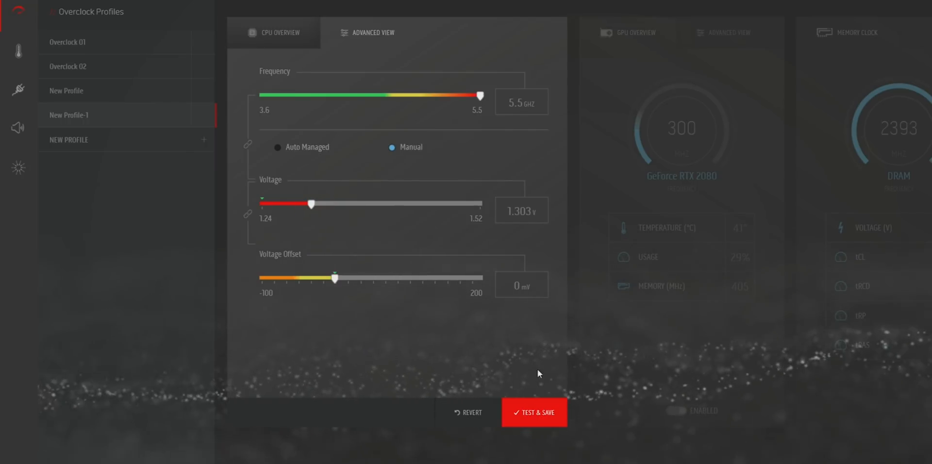
{"action": "mouse_move", "coordinate": [234, 424]}
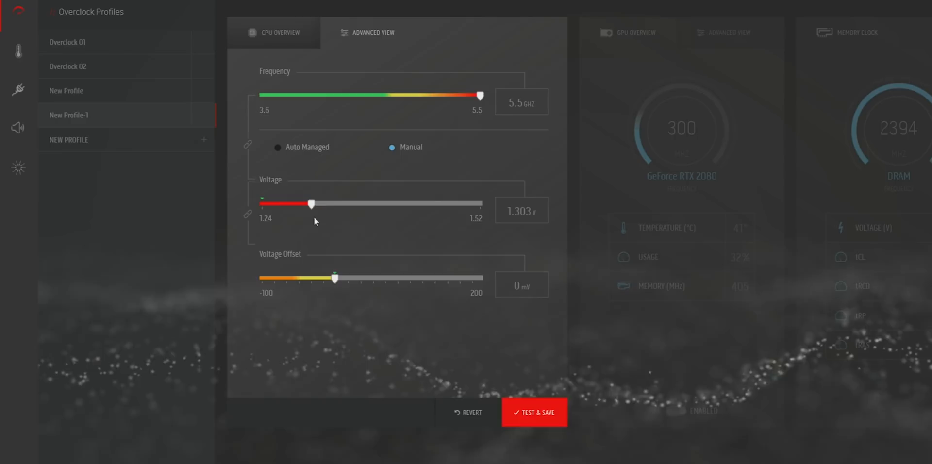
{"action": "mouse_move", "coordinate": [525, 221]}
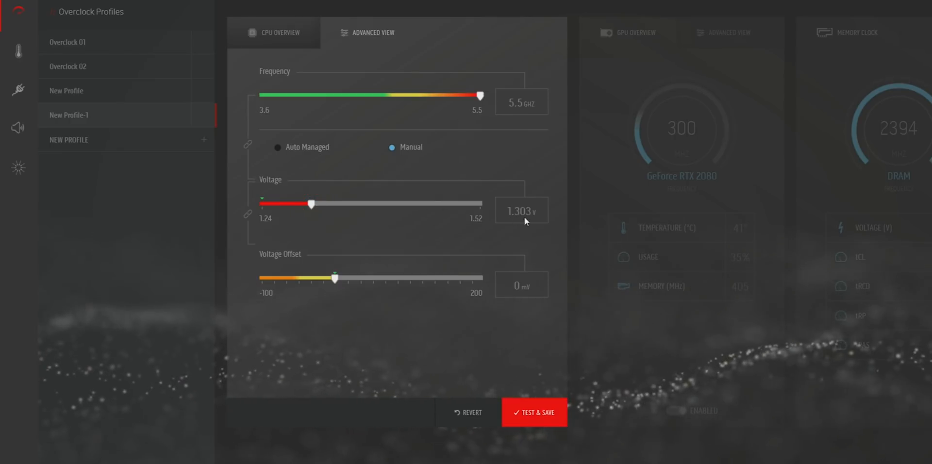
- Settle the CPU voltage at 1.32 V and Test & Save New Profile-1
{"action": "left_click", "coordinate": [313, 205]}
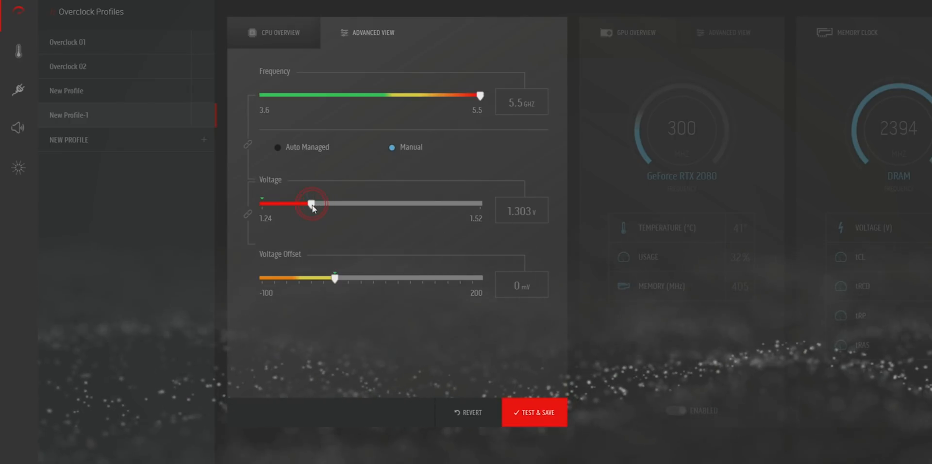
{"action": "left_click_drag", "start_coordinate": [312, 204], "coordinate": [321, 204]}
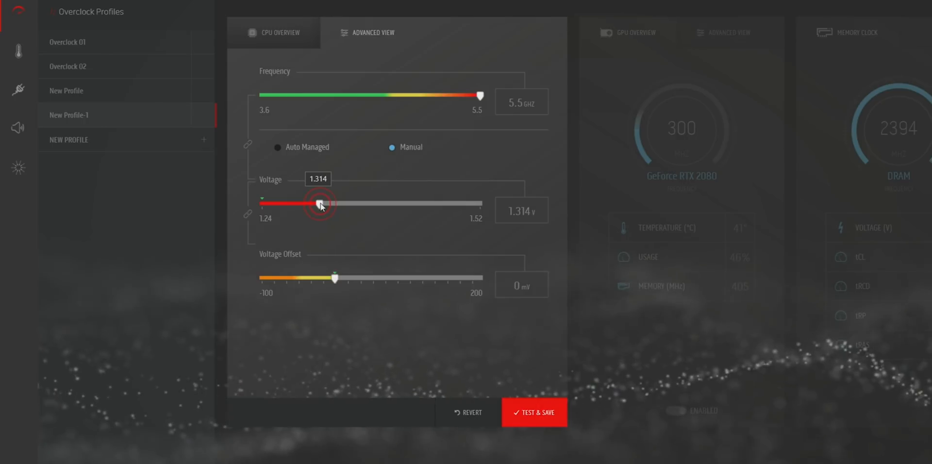
{"action": "left_click_drag", "start_coordinate": [318, 204], "coordinate": [327, 204]}
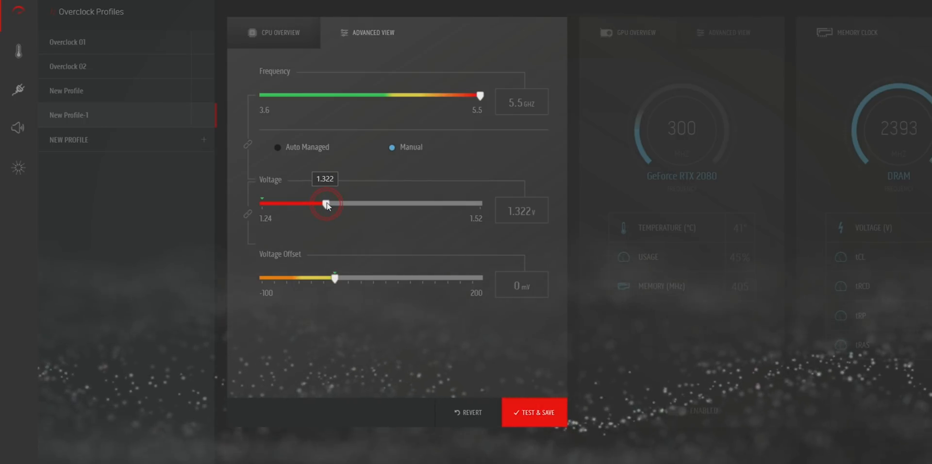
{"action": "left_click_drag", "start_coordinate": [327, 203], "coordinate": [325, 203]}
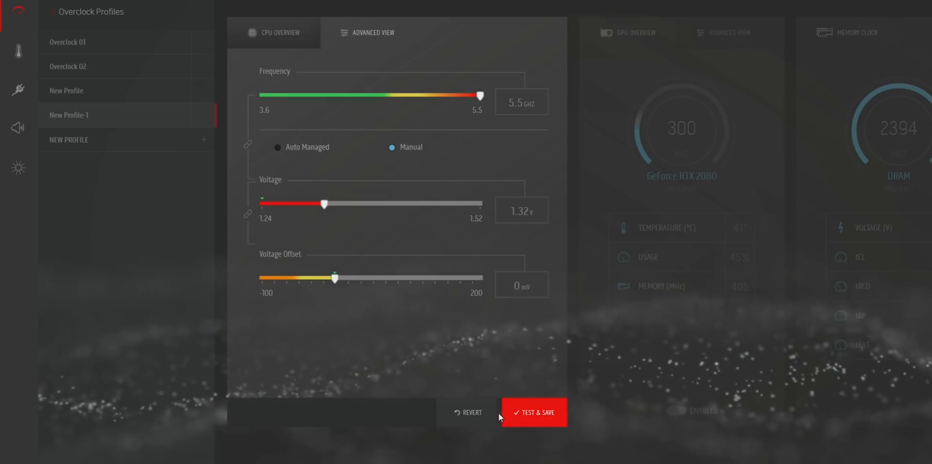
{"action": "left_click", "coordinate": [533, 412]}
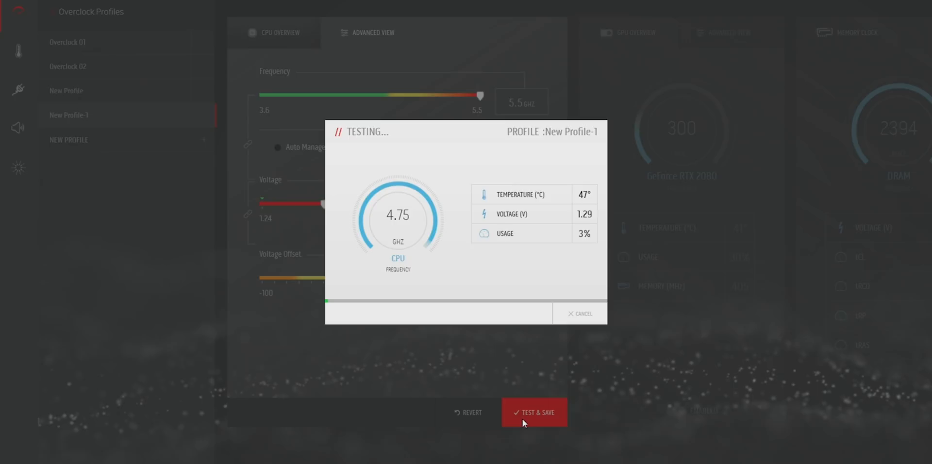
{"action": "left_click", "coordinate": [533, 412]}
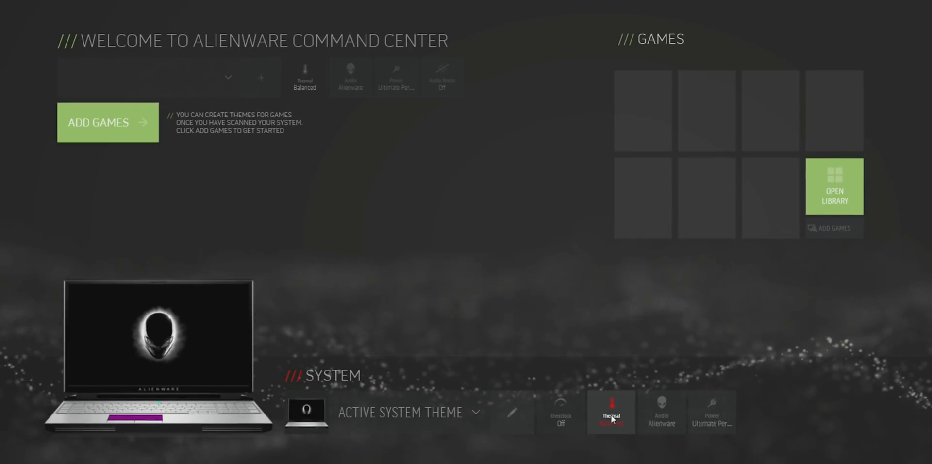
- Set cooling to Full Speed, raise New Profile-2 voltage to 1.375 V, and start testing
{"action": "left_click", "coordinate": [611, 412]}
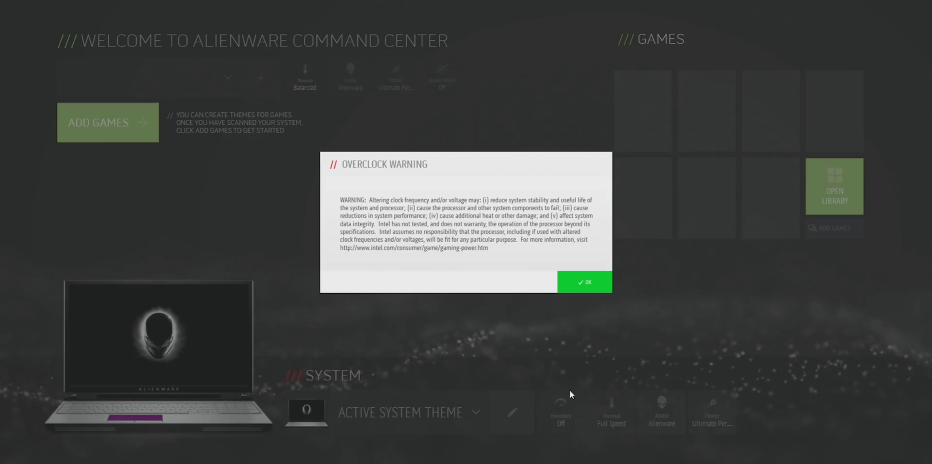
{"action": "left_click", "coordinate": [583, 282]}
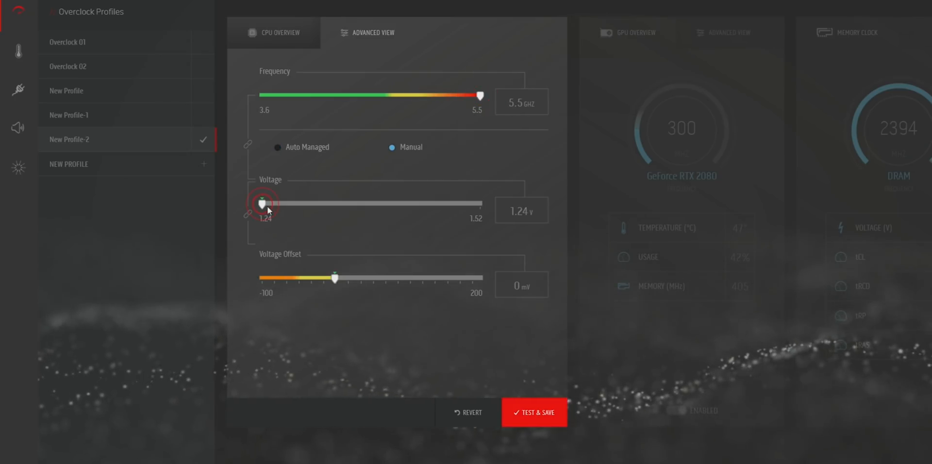
{"action": "left_click_drag", "start_coordinate": [262, 203], "coordinate": [359, 204]}
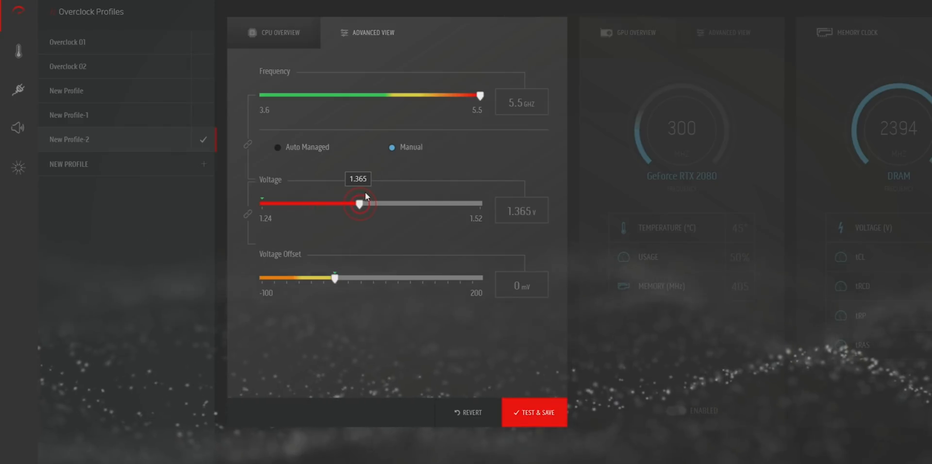
{"action": "left_click_drag", "start_coordinate": [358, 204], "coordinate": [368, 204]}
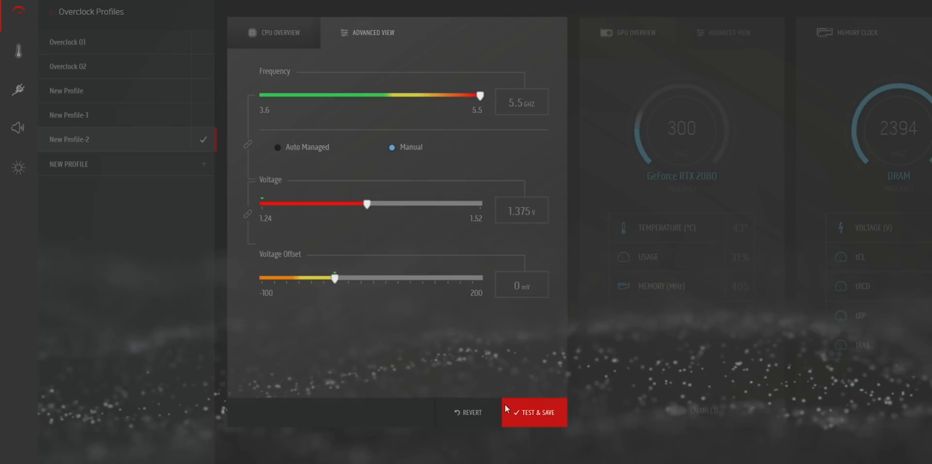
{"action": "mouse_move", "coordinate": [531, 389]}
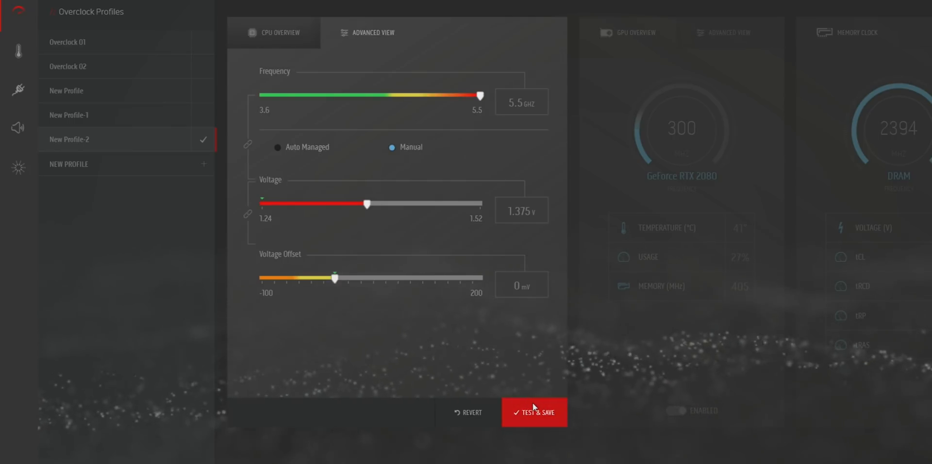
{"action": "left_click", "coordinate": [533, 413]}
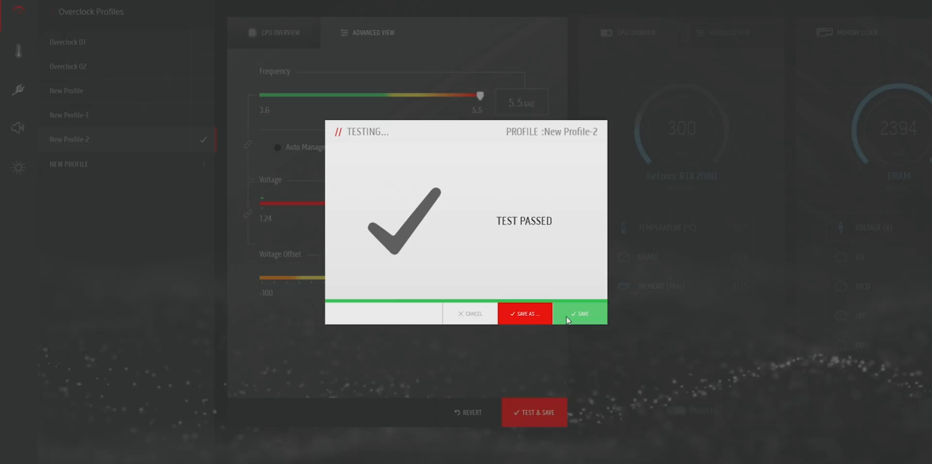
- Confirm the passed stability test for New Profile-2 at 5.5 GHz and 1.375 V
{"action": "left_click", "coordinate": [581, 313]}
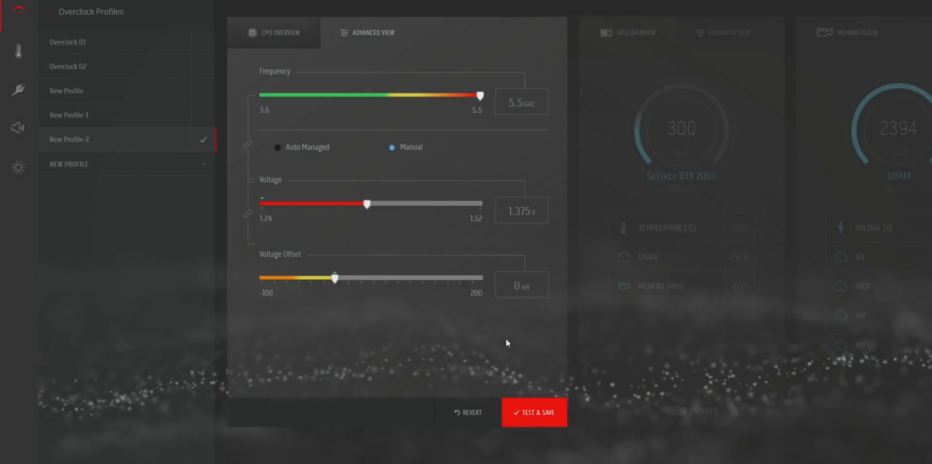
- Retune New Profile-2 to 5.3 GHz at about 1.25 V, pass its test, and save
{"action": "left_click_drag", "start_coordinate": [367, 203], "coordinate": [267, 204]}
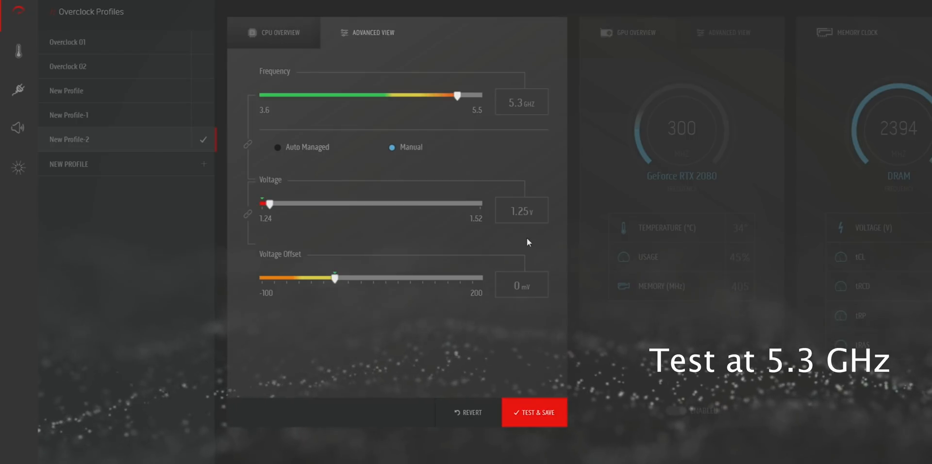
{"action": "left_click", "coordinate": [268, 203]}
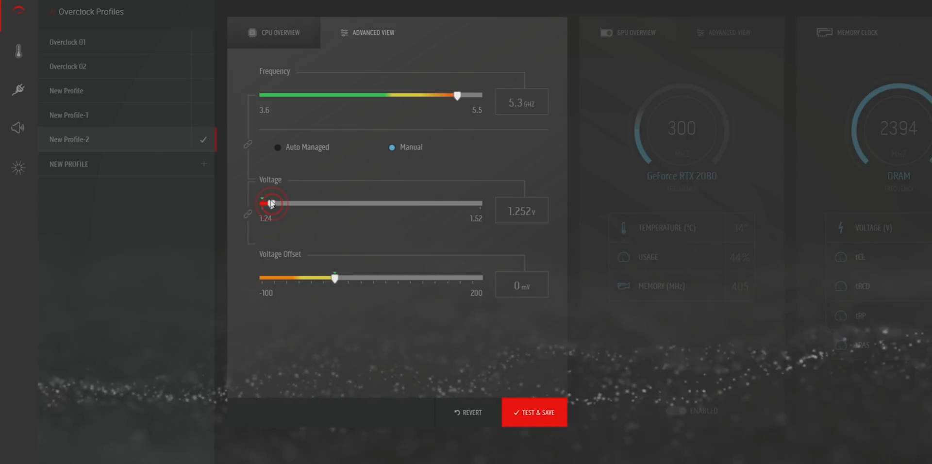
{"action": "left_click_drag", "start_coordinate": [272, 204], "coordinate": [268, 203]}
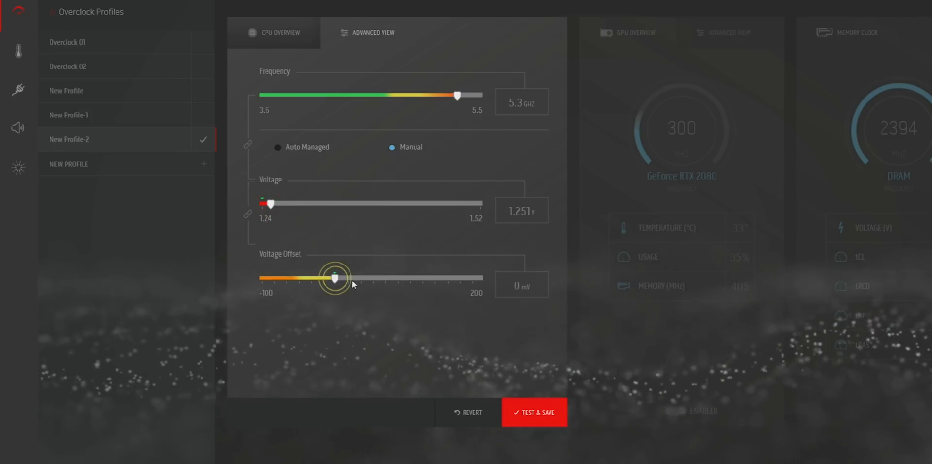
{"action": "left_click", "coordinate": [533, 411]}
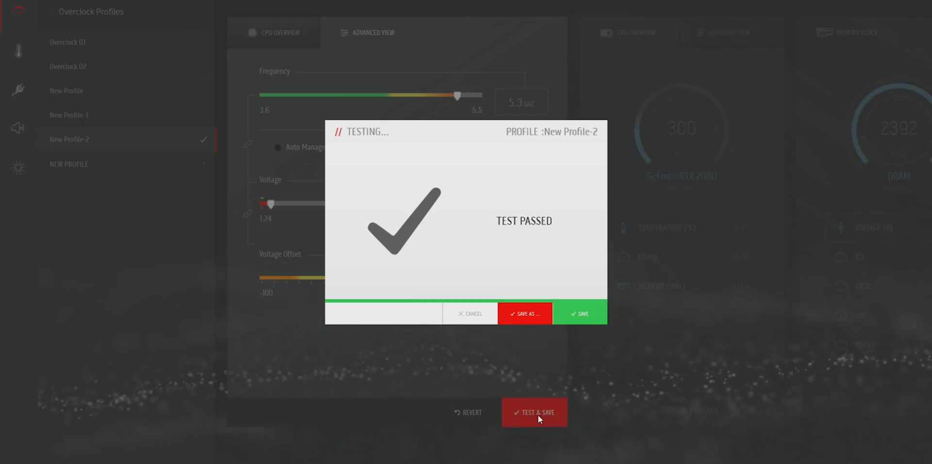
{"action": "left_click", "coordinate": [579, 313]}
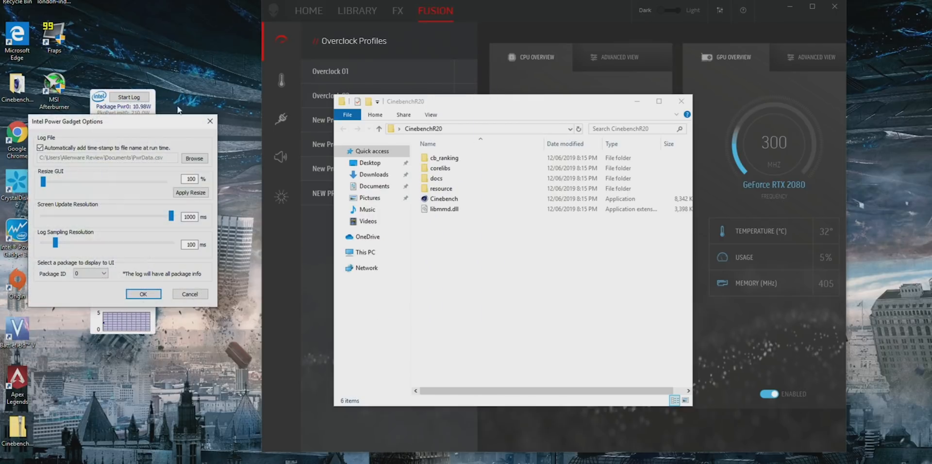
- Resize Power Gadget's display to 200%, move the CinebenchR20 folder aside, and select Cinebench
{"action": "left_click_drag", "start_coordinate": [43, 182], "coordinate": [98, 182]}
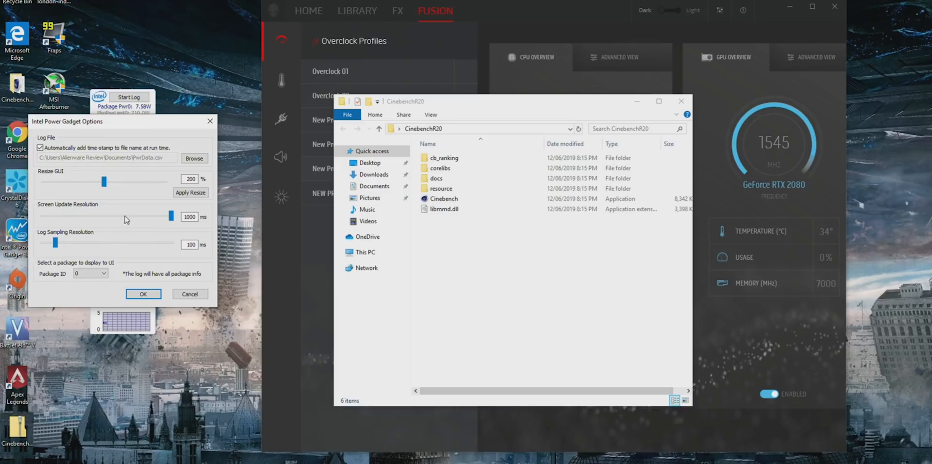
{"action": "left_click", "coordinate": [143, 294]}
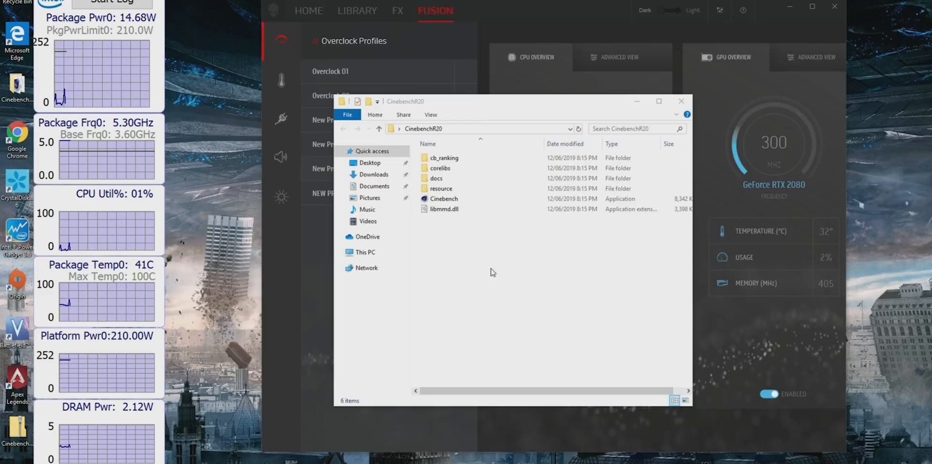
{"action": "left_click_drag", "start_coordinate": [511, 101], "coordinate": [469, 97]}
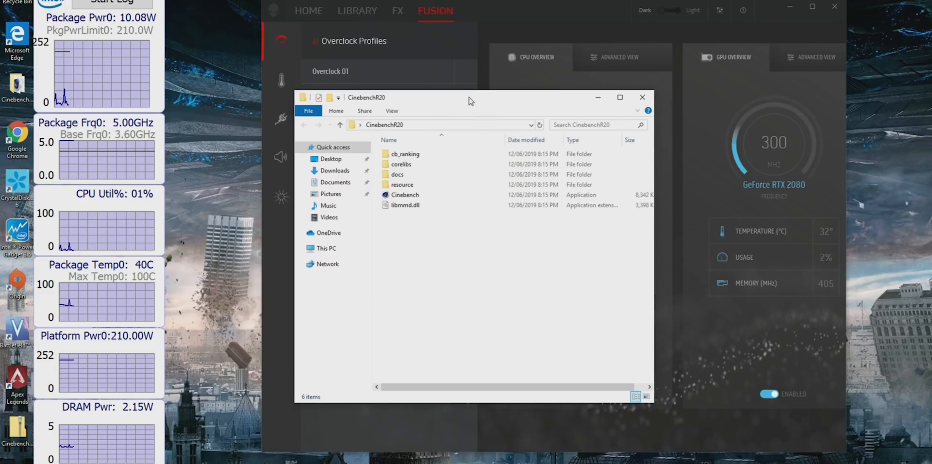
{"action": "left_click_drag", "start_coordinate": [469, 97], "coordinate": [393, 113]}
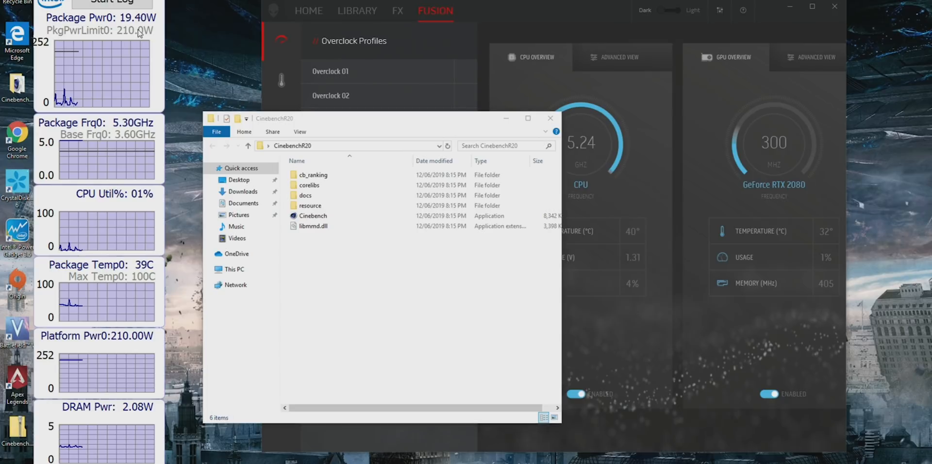
{"action": "left_click", "coordinate": [312, 215]}
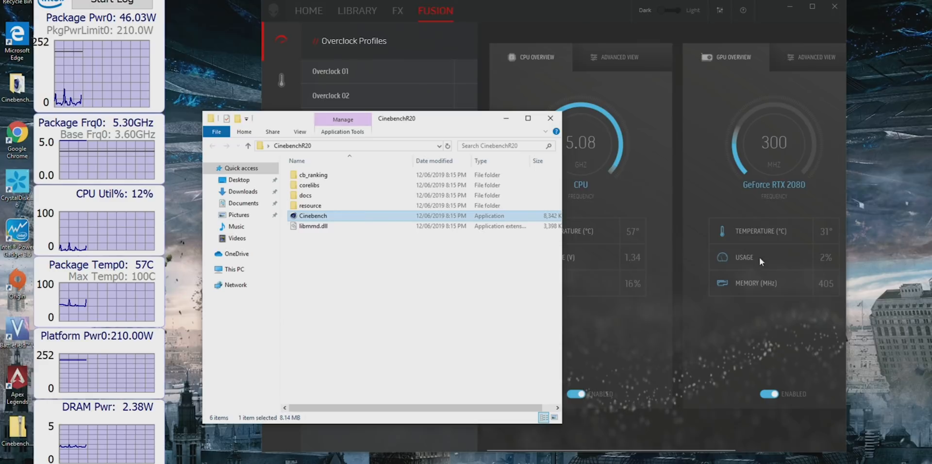
- Launch Cinebench R20 from the CinebenchR20 folder
{"action": "double_click", "coordinate": [313, 215]}
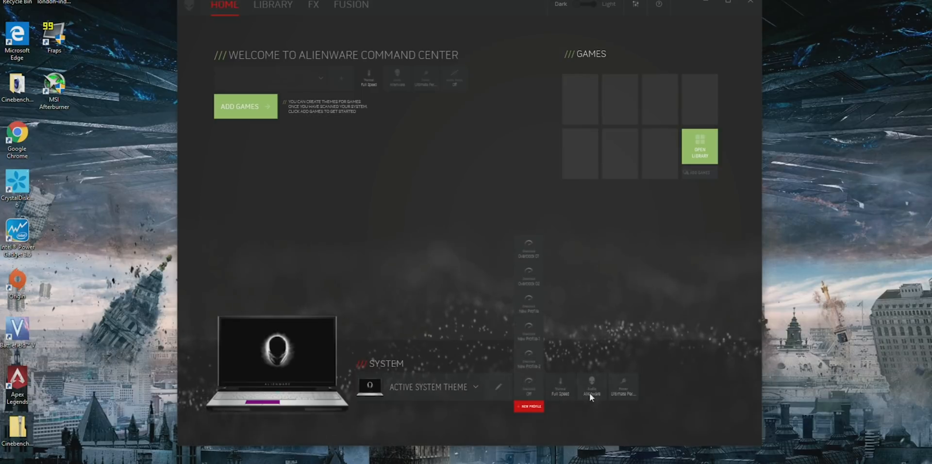
- View Overclock 01's advanced settings, then activate Overclock 02 at 5.2 GHz and 1.24 V
{"action": "left_click", "coordinate": [528, 278]}
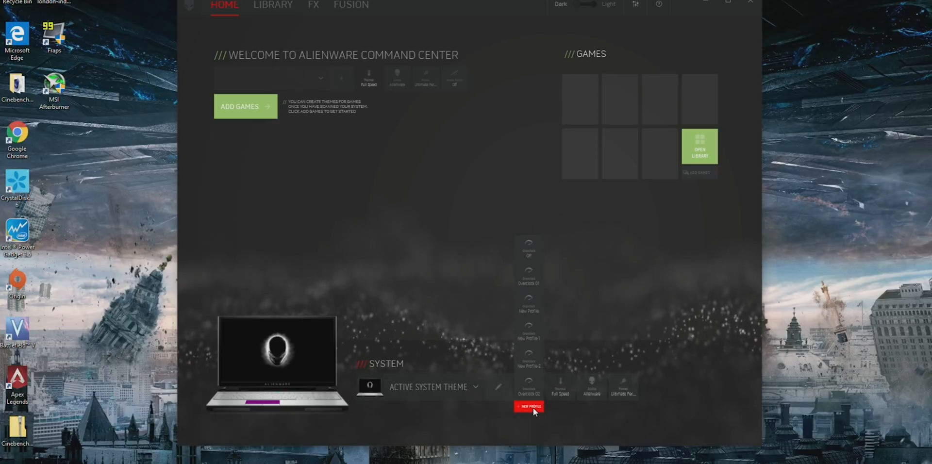
{"action": "left_click", "coordinate": [350, 4]}
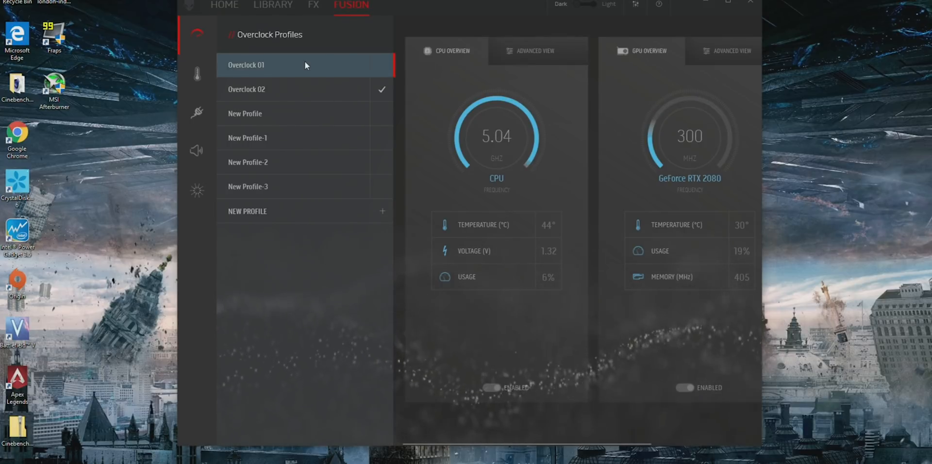
{"action": "left_click", "coordinate": [304, 64]}
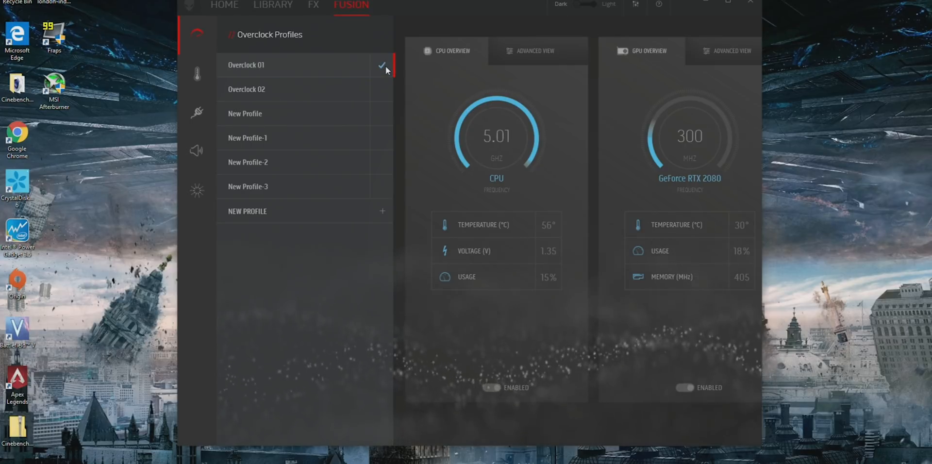
{"action": "left_click", "coordinate": [535, 50]}
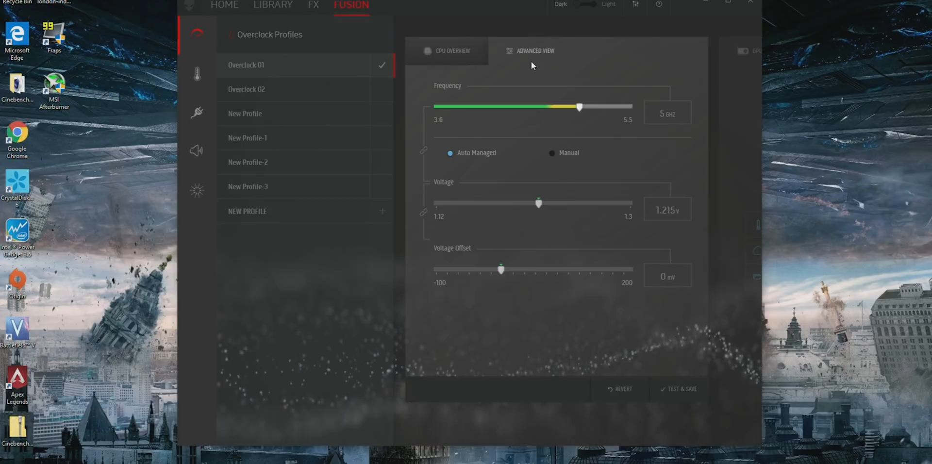
{"action": "mouse_move", "coordinate": [598, 140]}
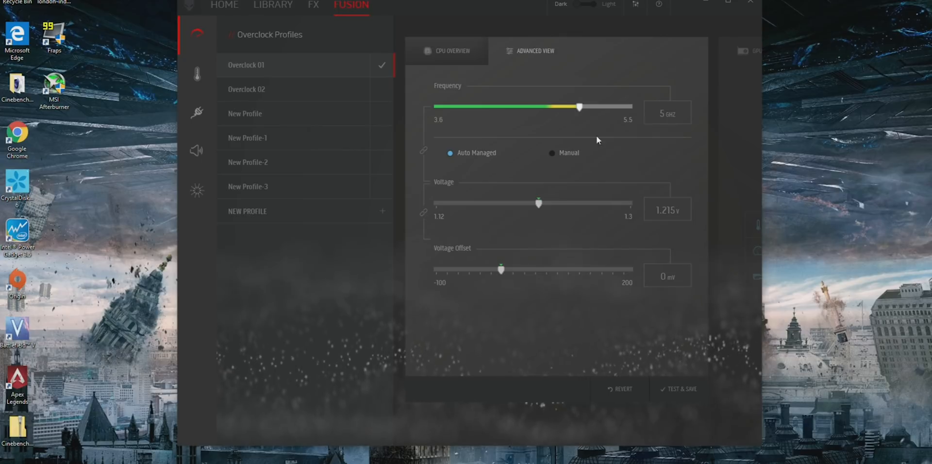
{"action": "mouse_move", "coordinate": [683, 225]}
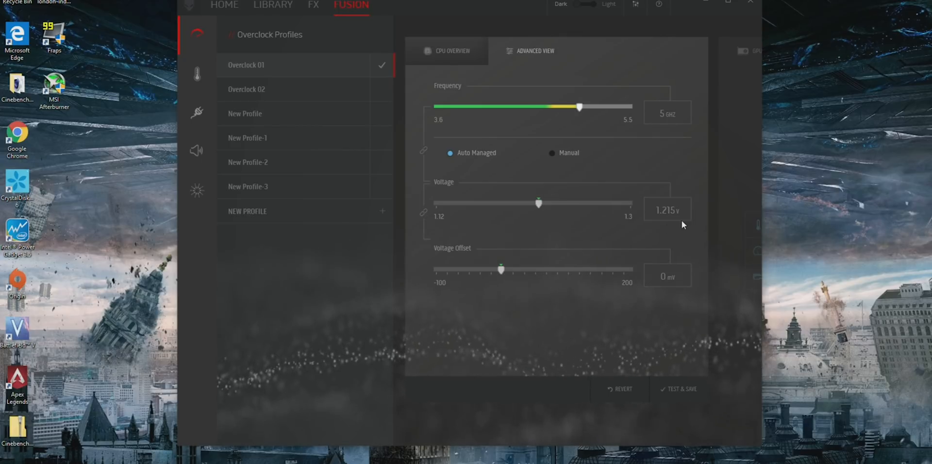
{"action": "left_click", "coordinate": [274, 89]}
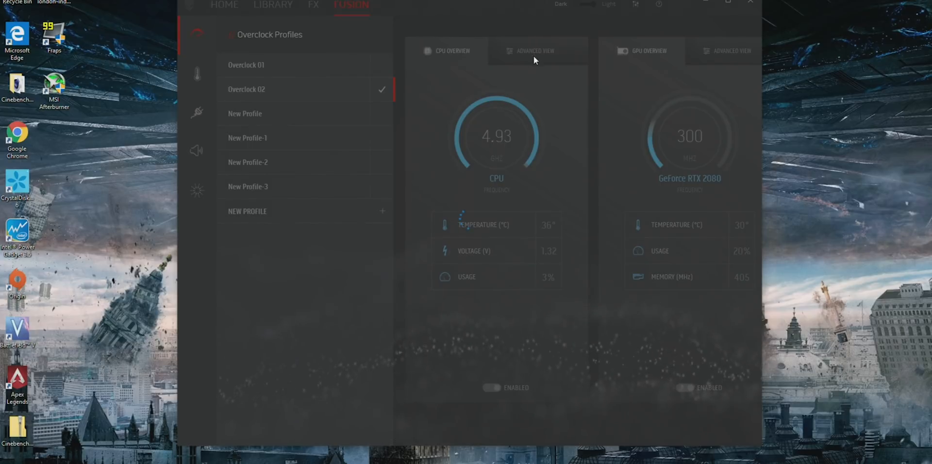
{"action": "left_click", "coordinate": [534, 51]}
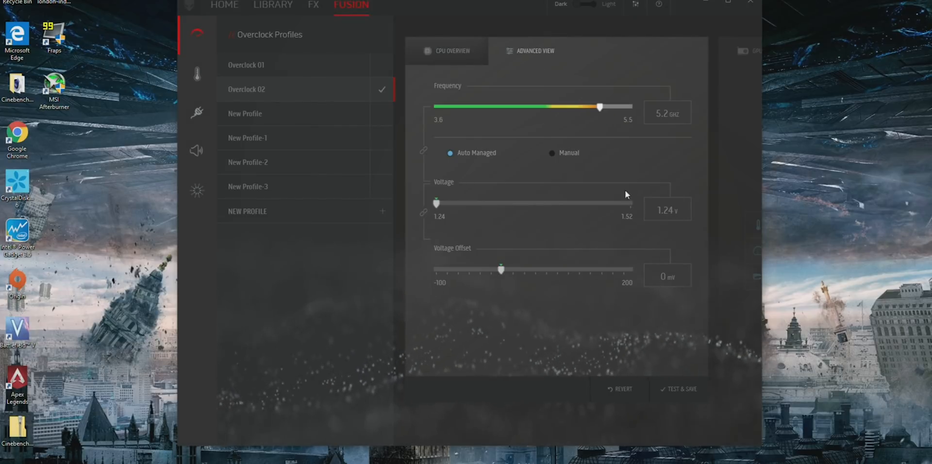
{"action": "mouse_move", "coordinate": [711, 229]}
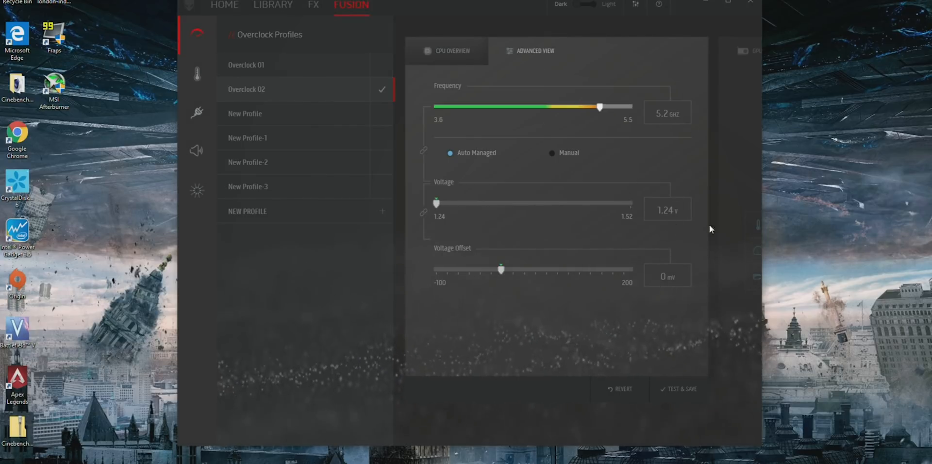
{"action": "mouse_move", "coordinate": [351, 243]}
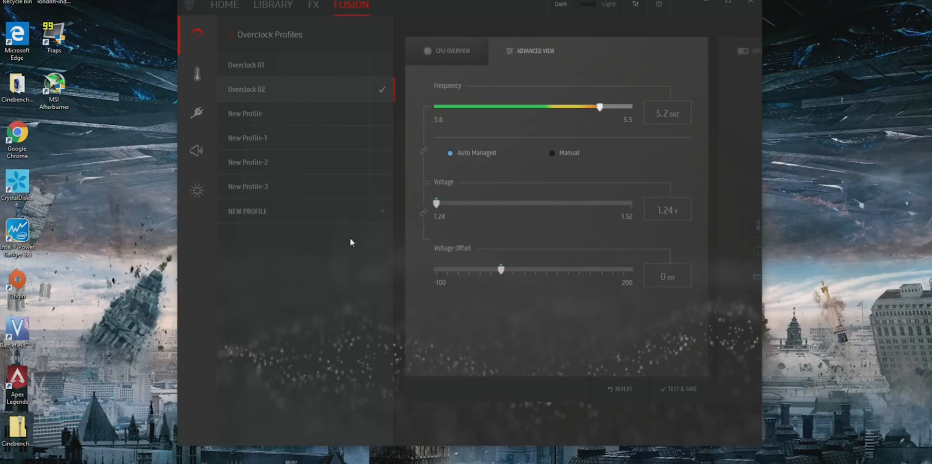
- Bring Cinebench R20 to the front and run the CPU benchmark
{"action": "left_click", "coordinate": [452, 50]}
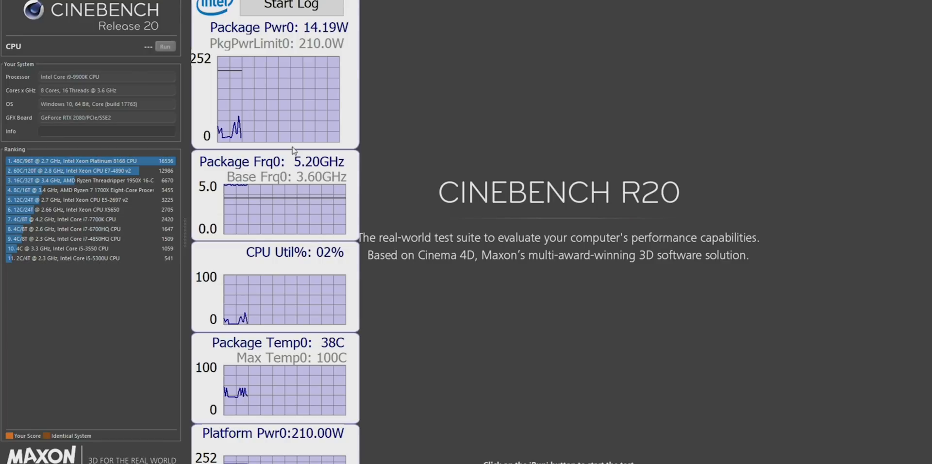
{"action": "mouse_move", "coordinate": [336, 380]}
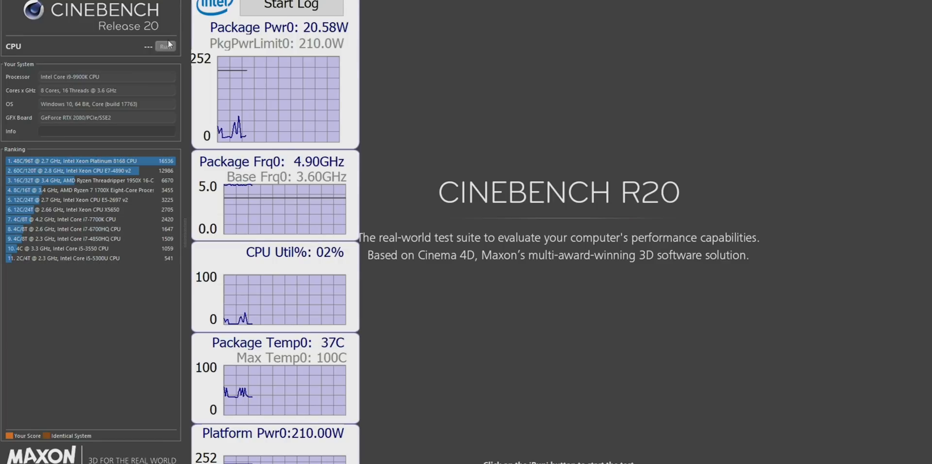
{"action": "left_click", "coordinate": [166, 46]}
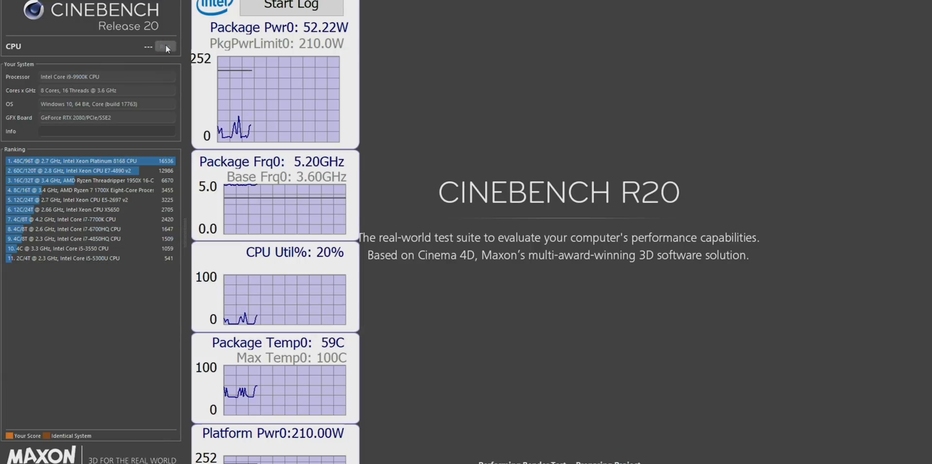
{"action": "left_click", "coordinate": [159, 46]}
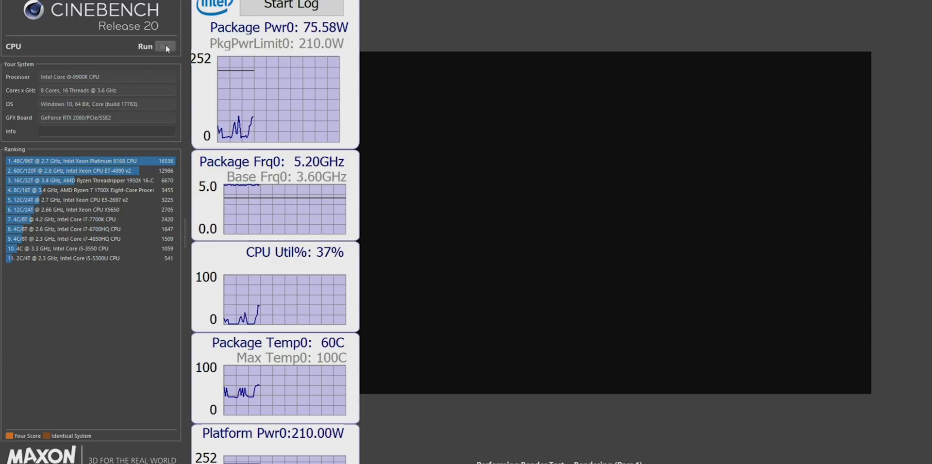